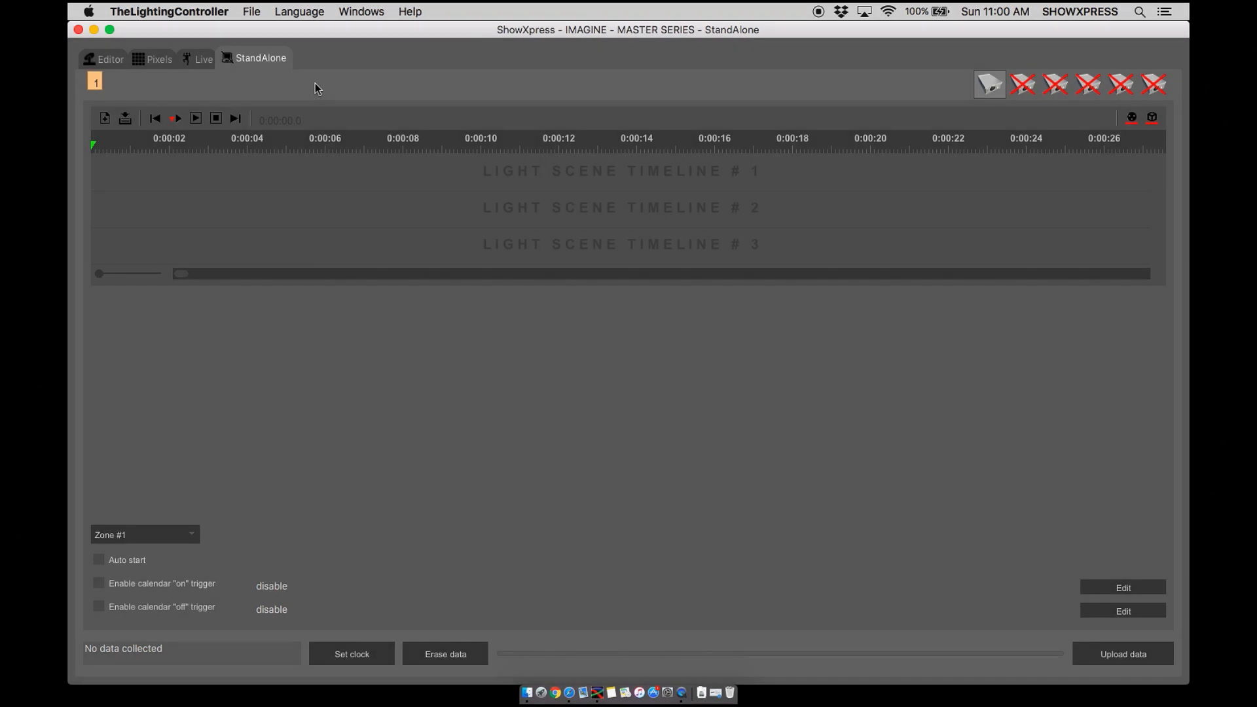
mouse_move(245, 148)
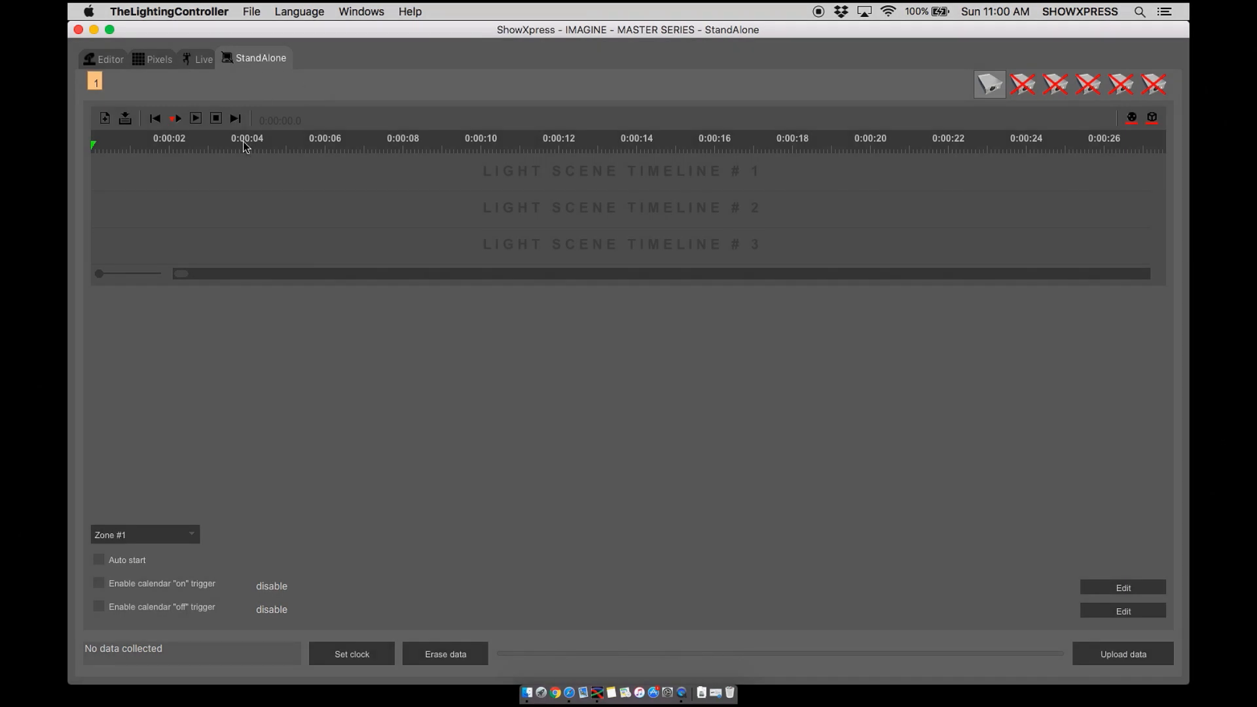
mouse_move(230, 172)
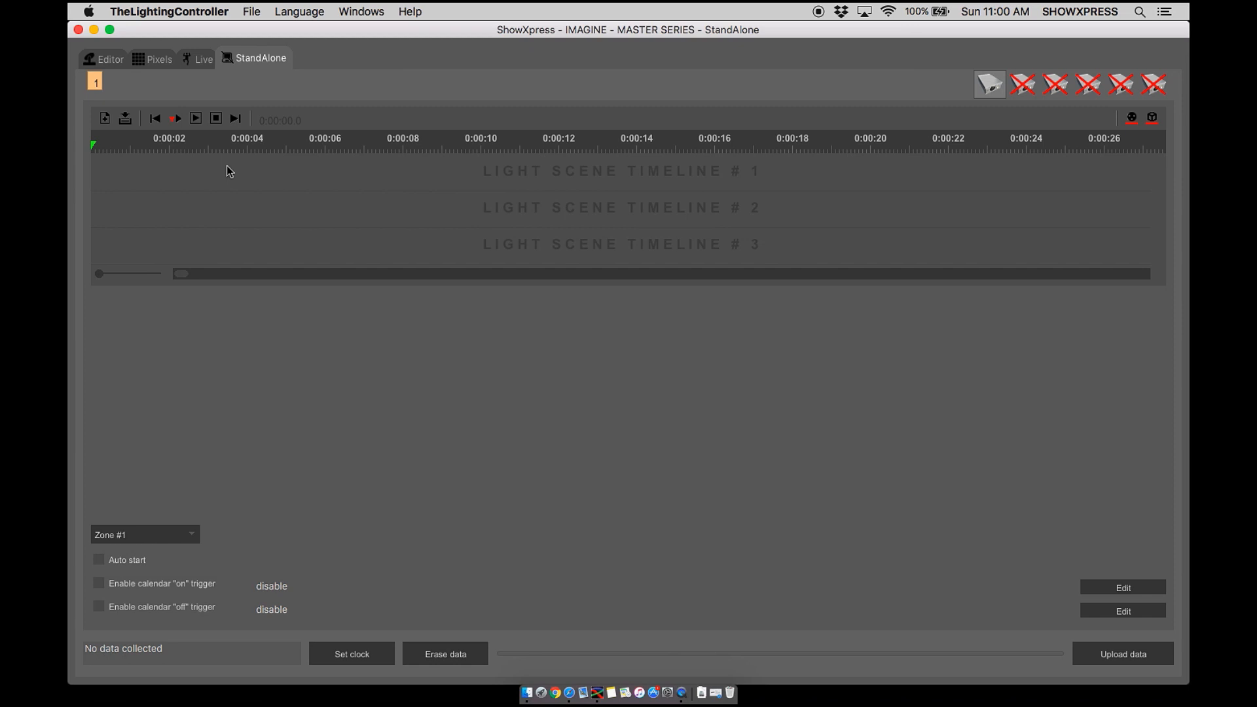
mouse_move(245, 167)
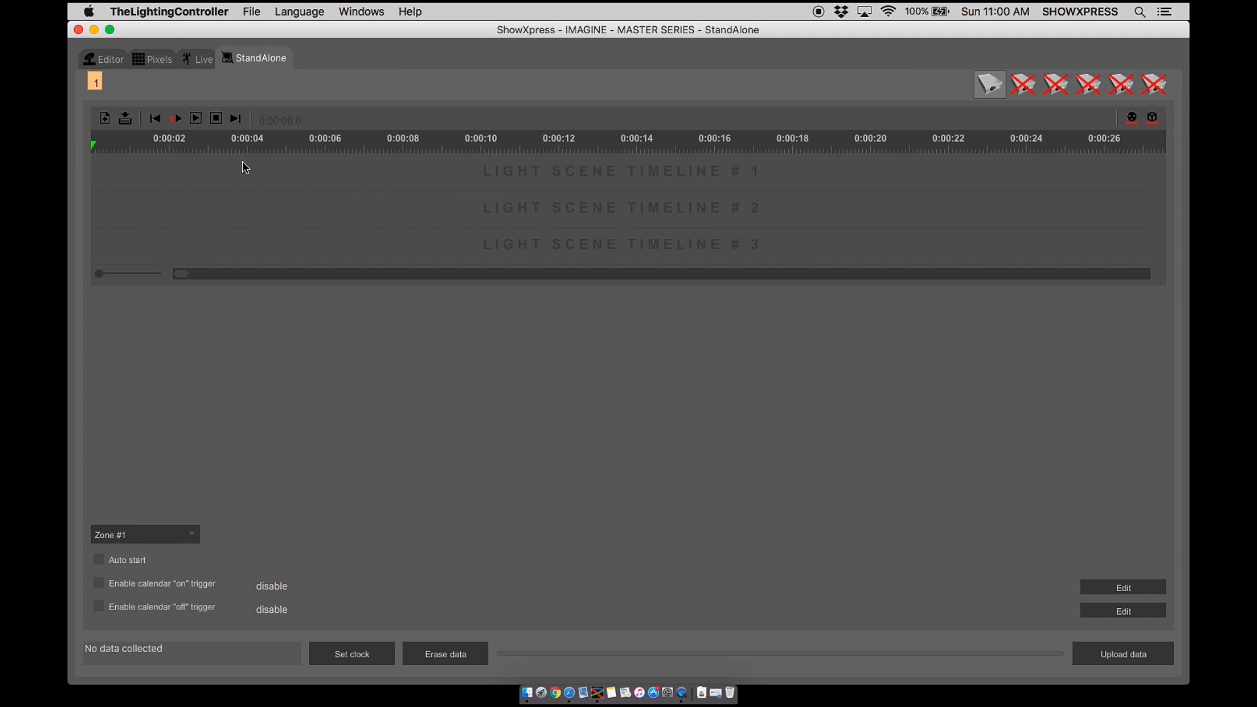
mouse_move(165, 160)
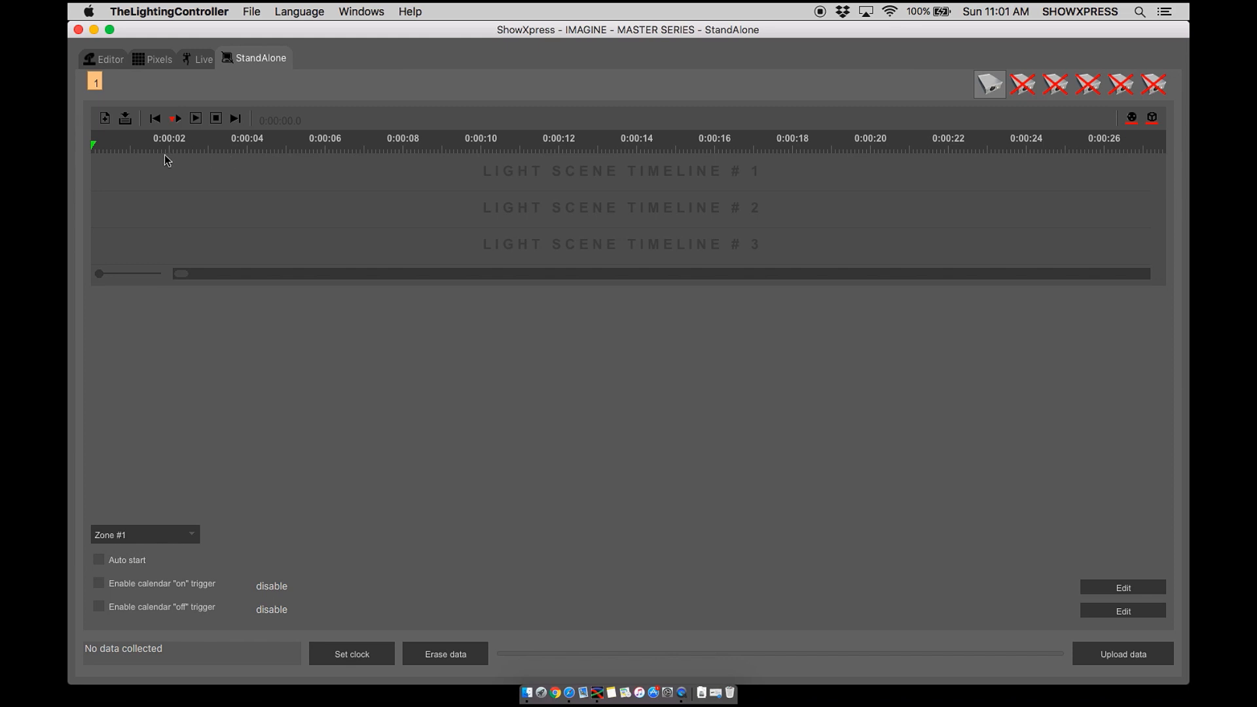
mouse_move(604, 172)
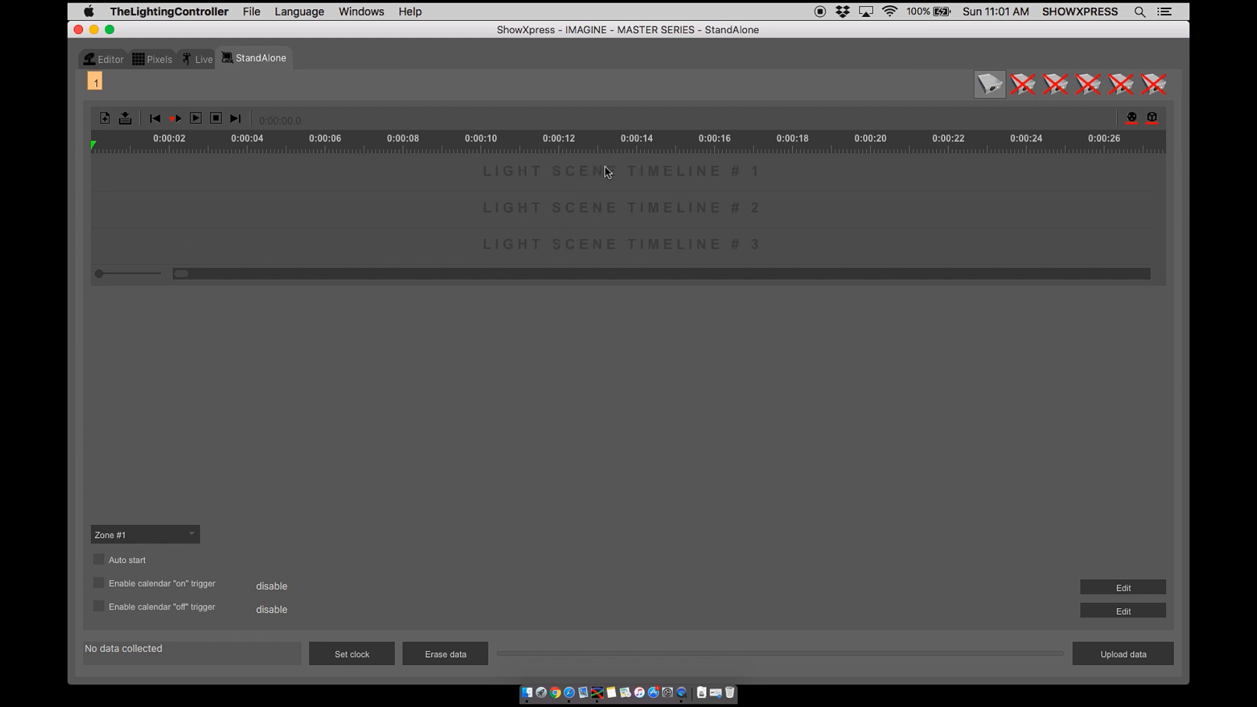
mouse_move(458, 184)
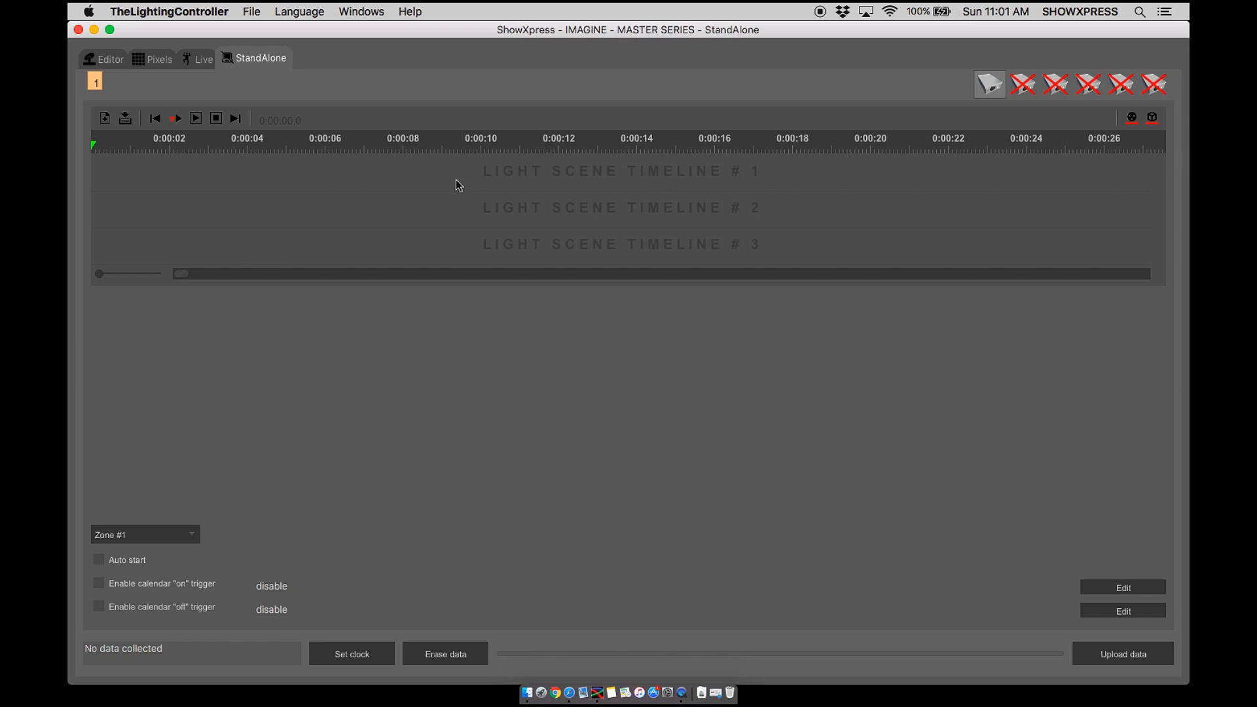
mouse_move(504, 234)
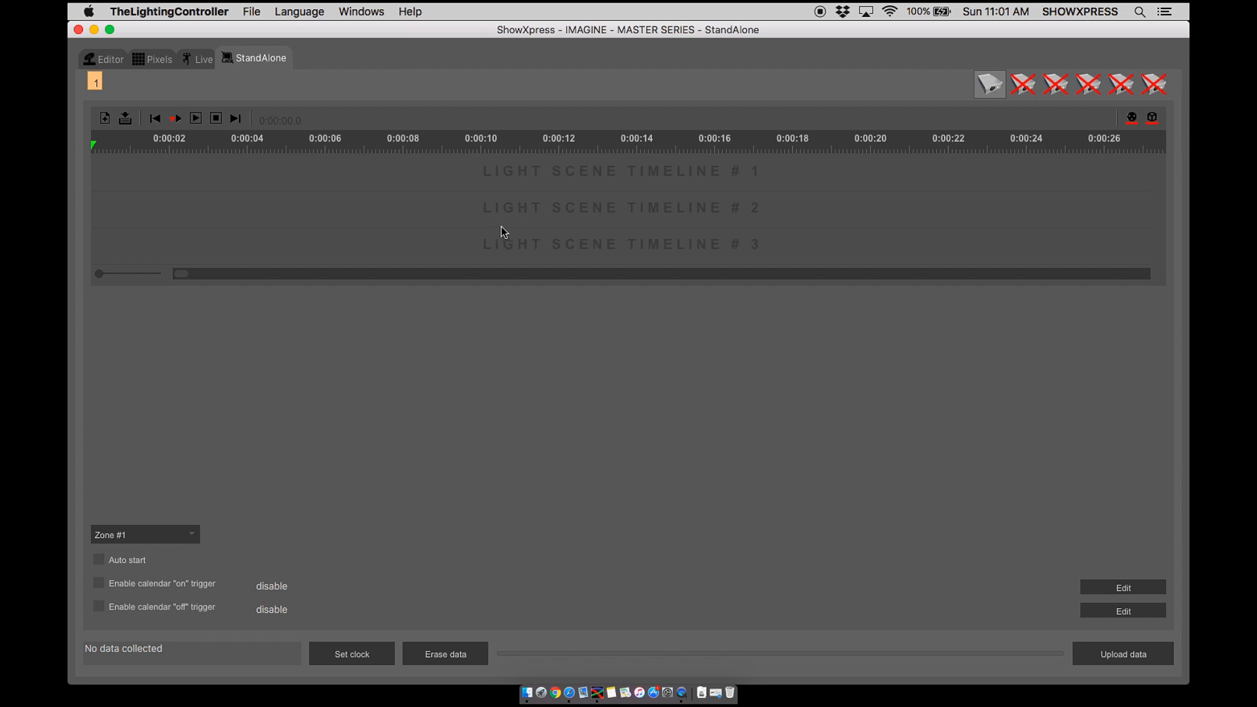
mouse_move(275, 158)
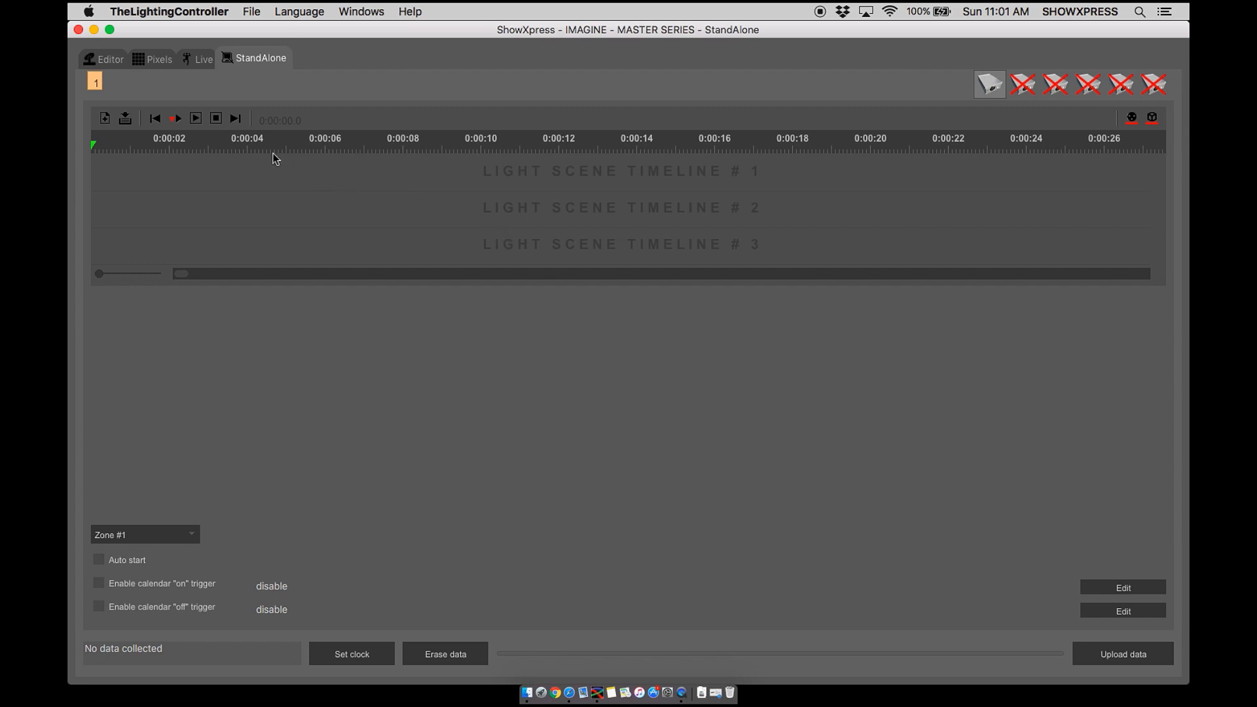
mouse_move(350, 144)
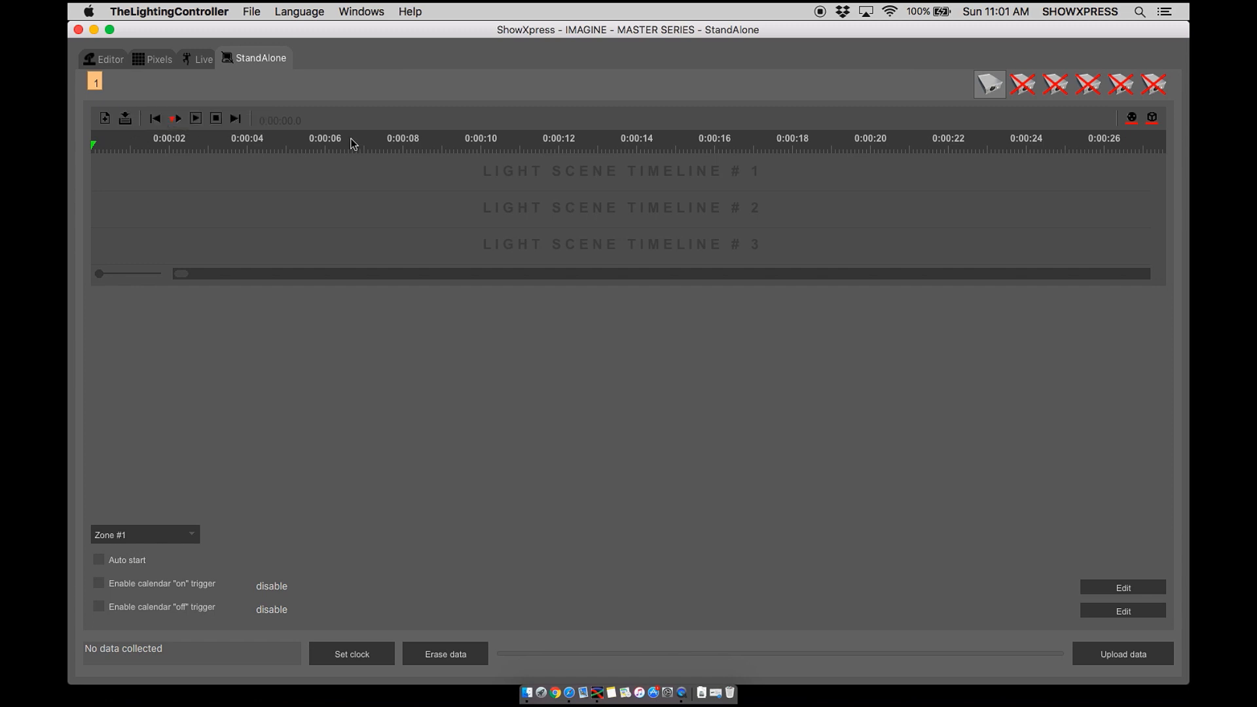
Show the COLOR page of scene buttons on the Live view.
left_click(110, 57)
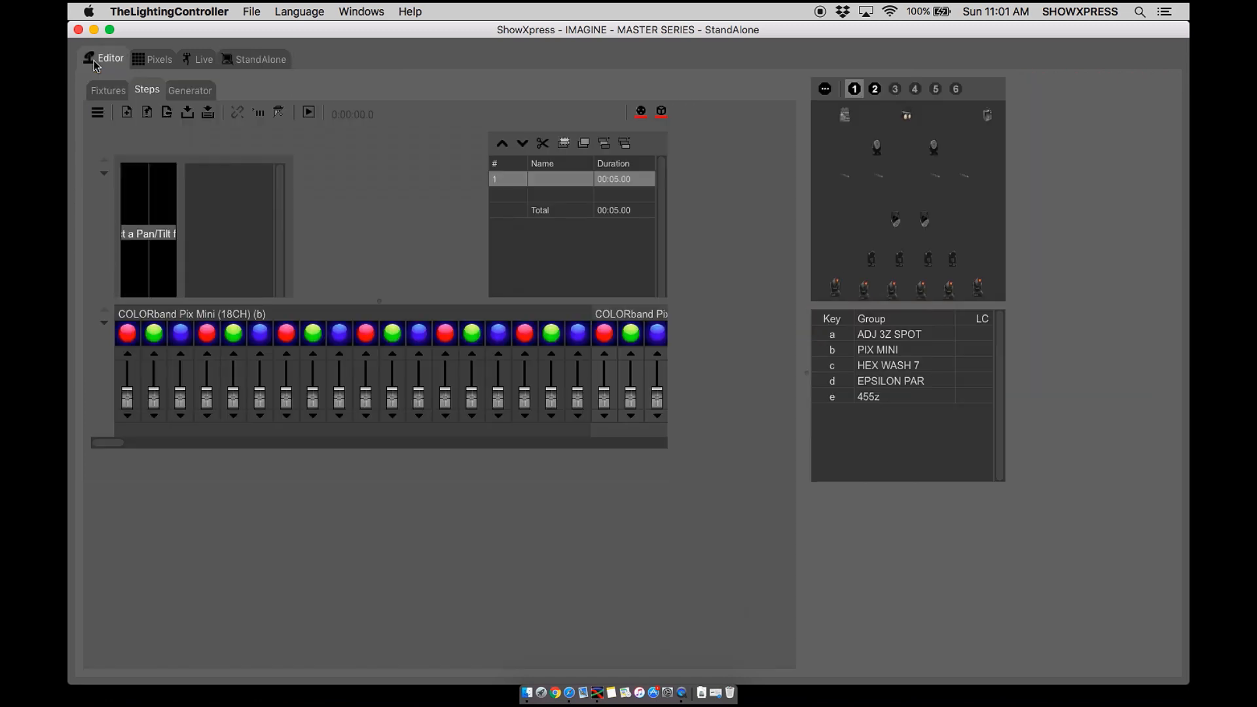
left_click(203, 59)
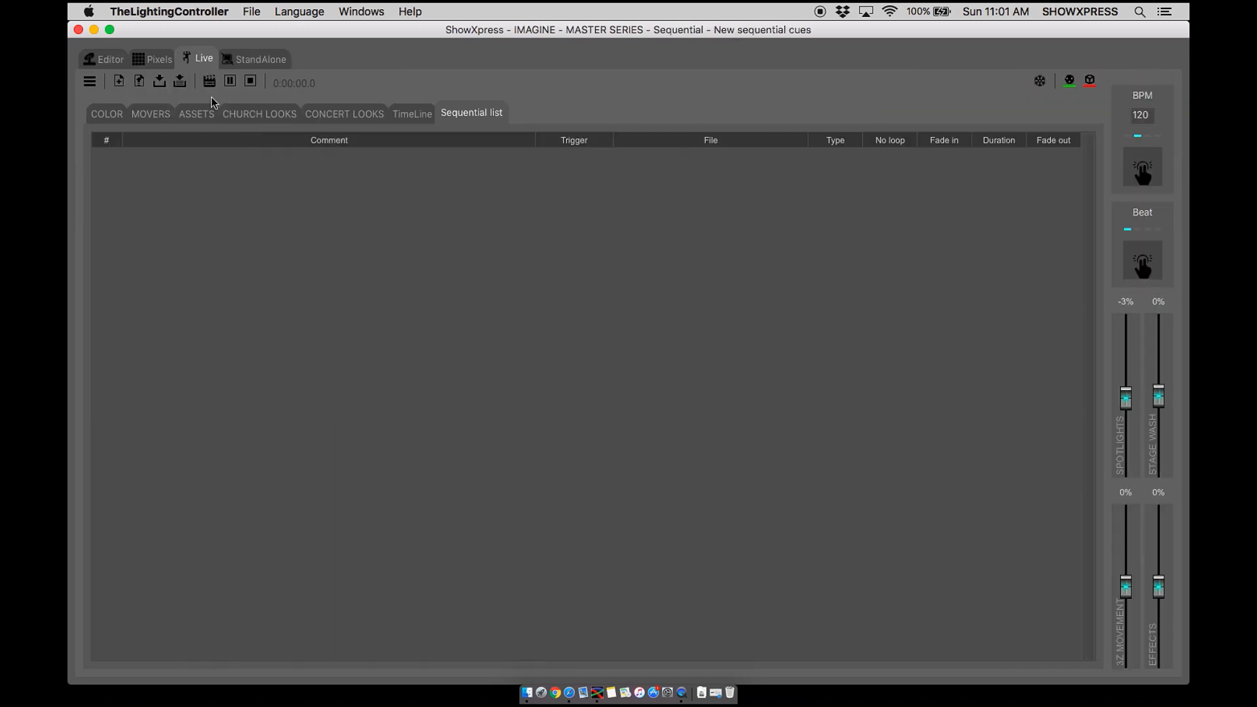
left_click(106, 112)
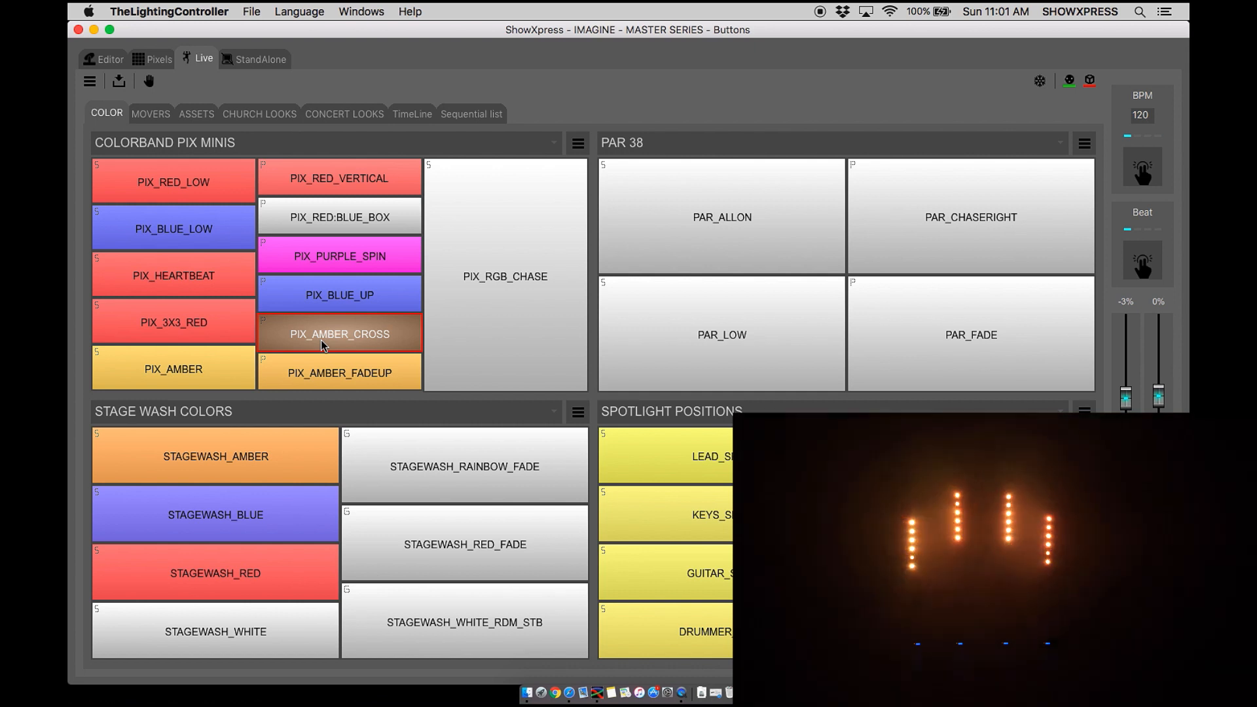
Check the PIX_AMBER_CROSS pixel scene's options, then test-play and stop it.
right_click(338, 334)
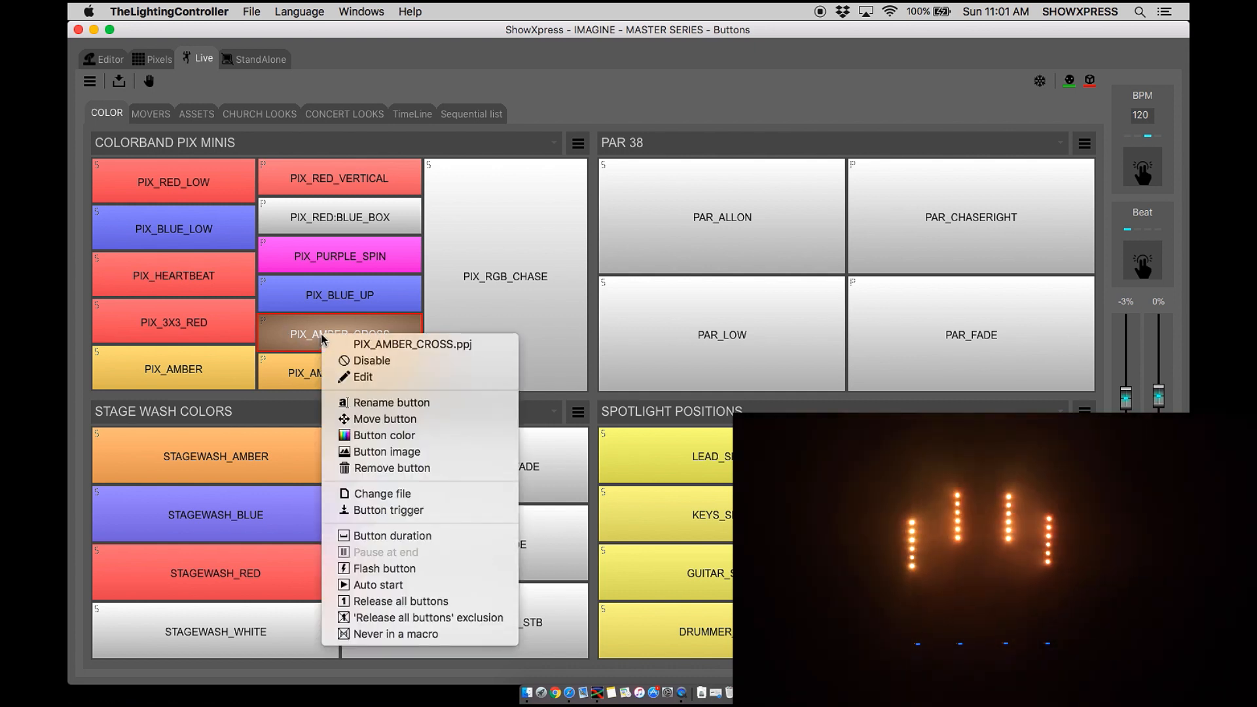
mouse_move(389, 511)
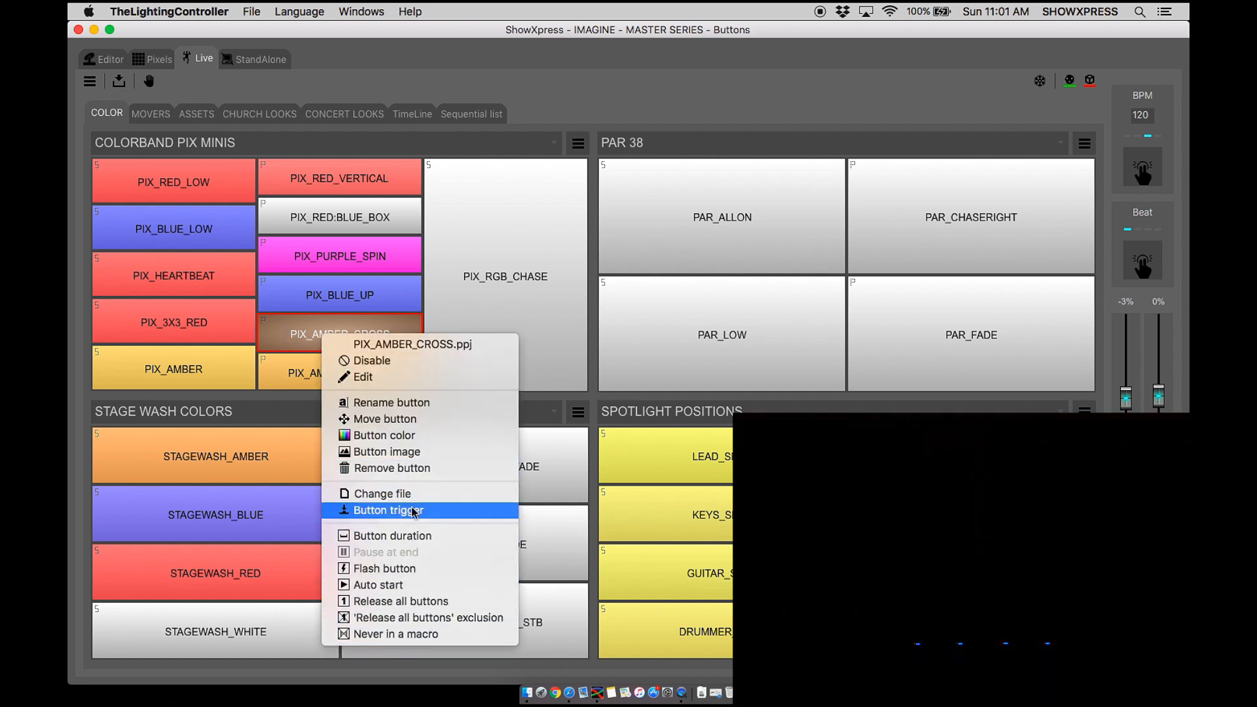
mouse_move(383, 493)
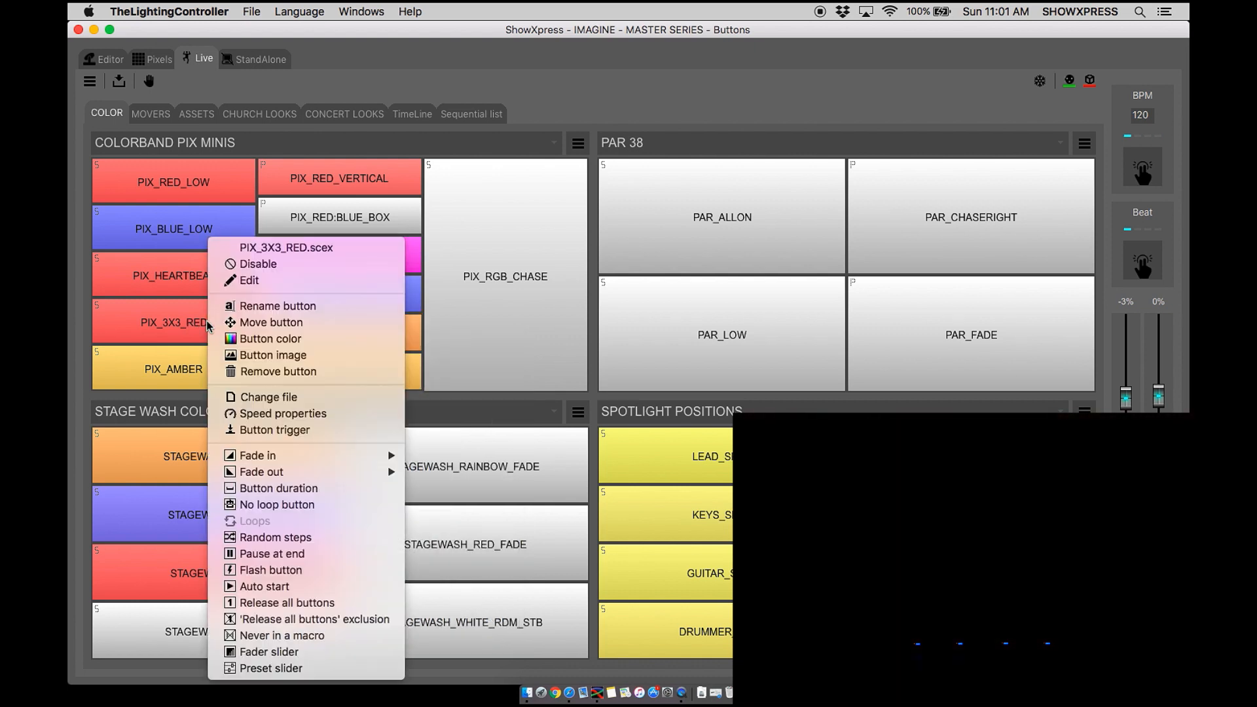
mouse_move(260, 472)
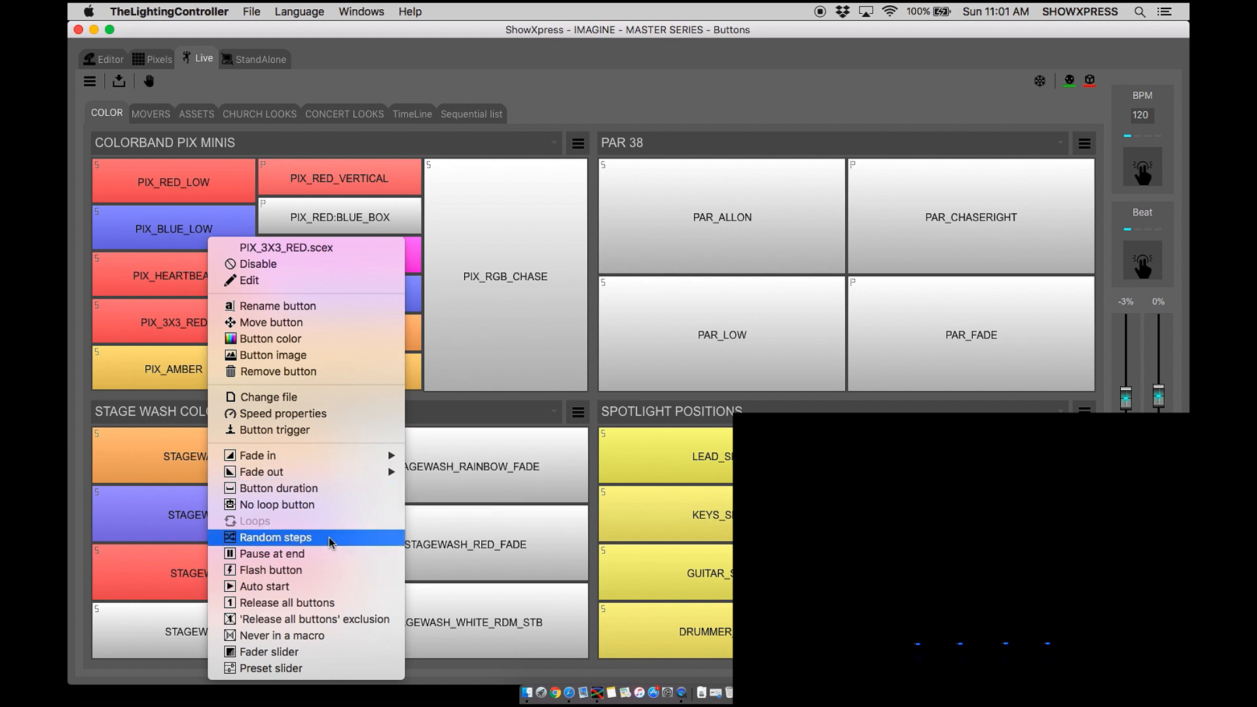
mouse_move(307, 413)
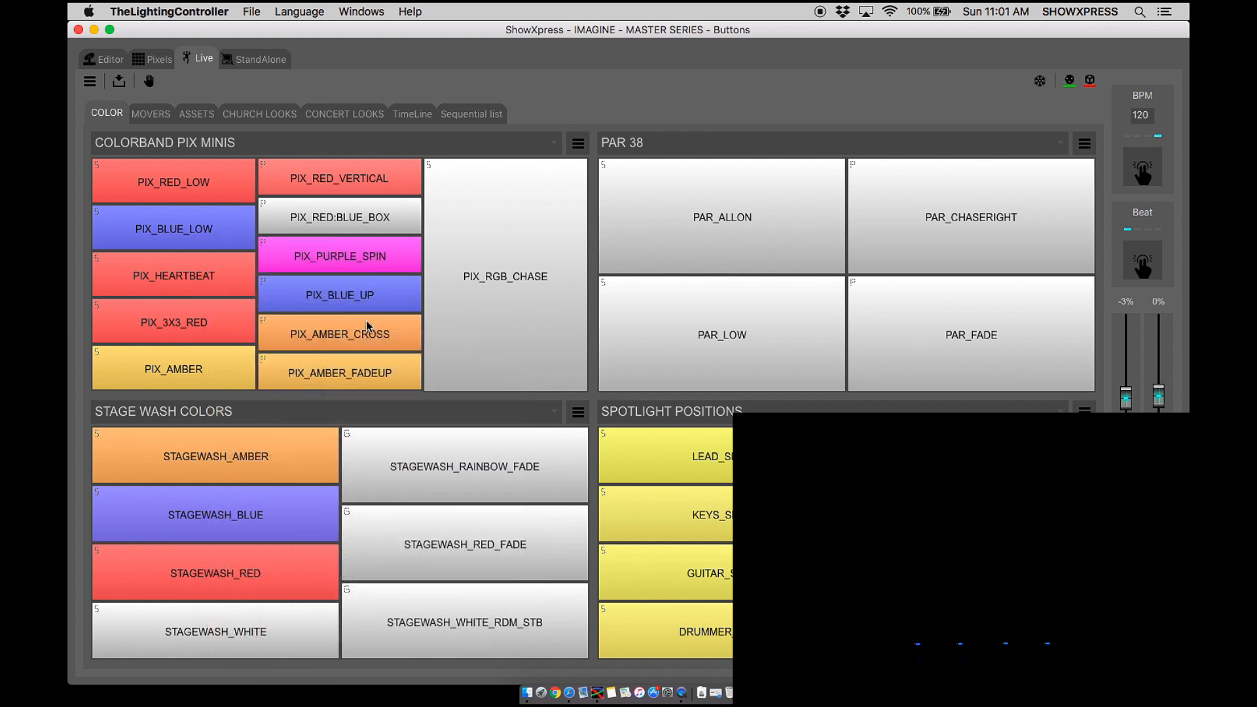
left_click(338, 334)
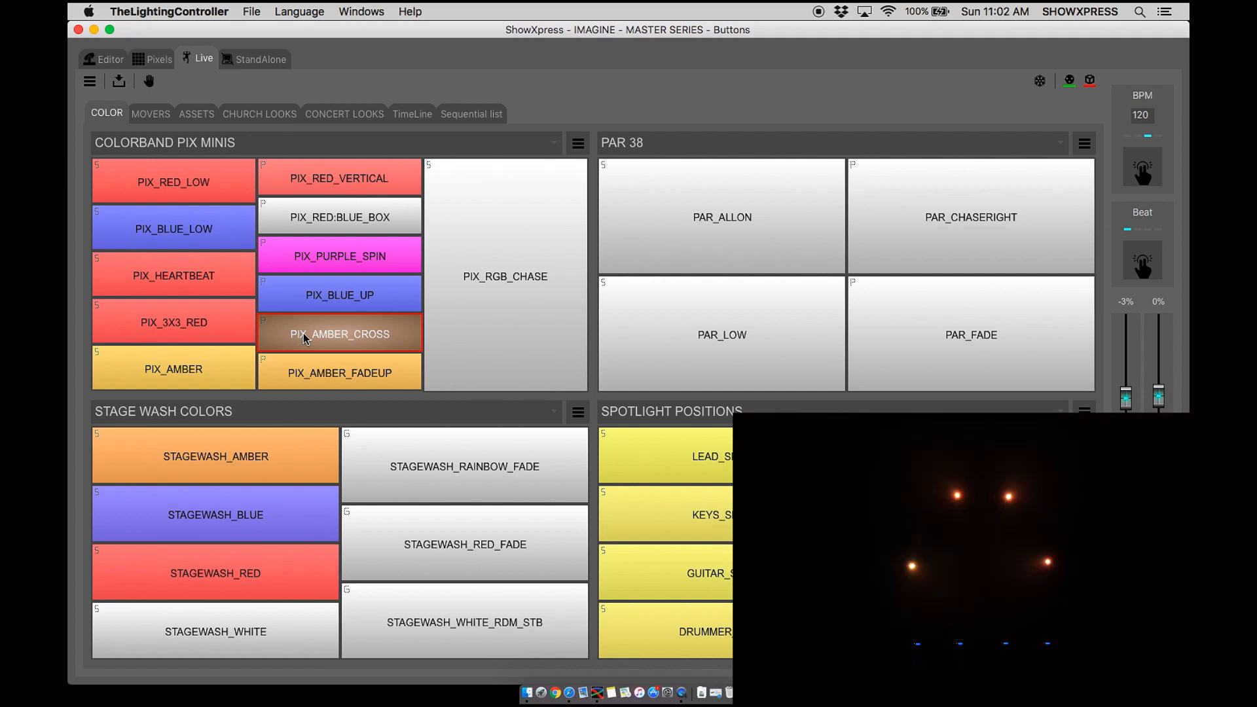
left_click(338, 333)
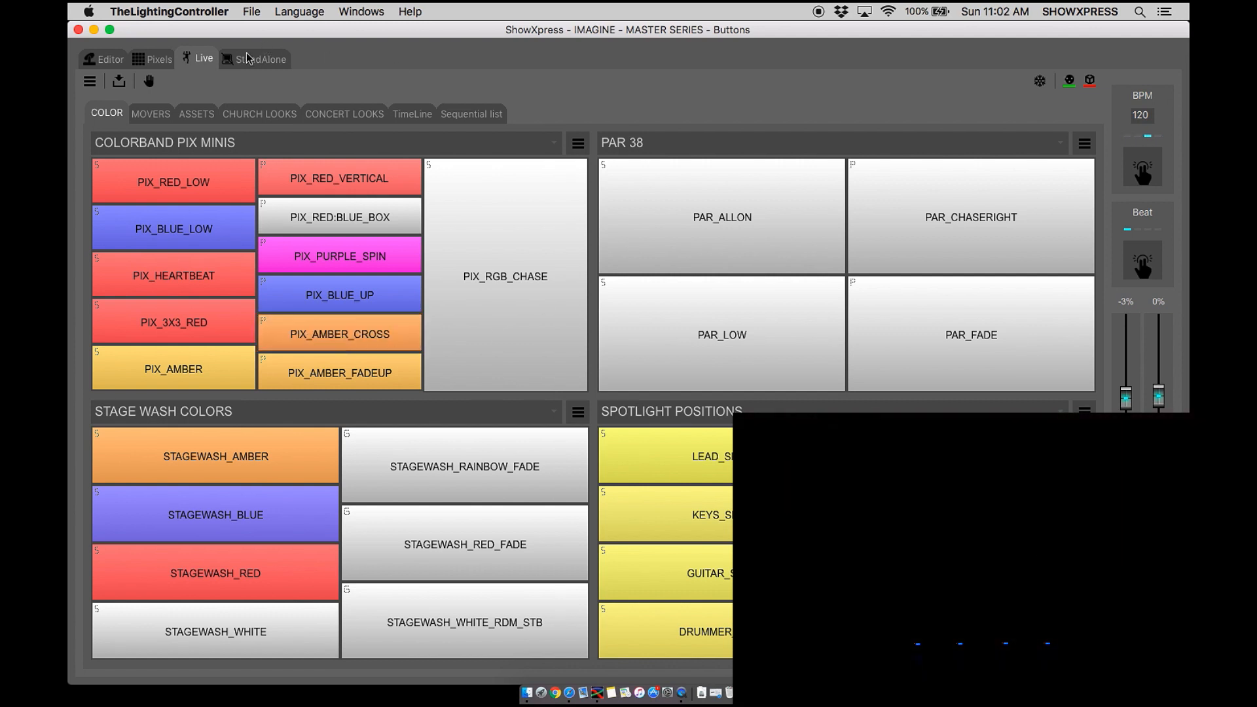
Place a pixel scene at the start of standalone timeline 1.
left_click(259, 58)
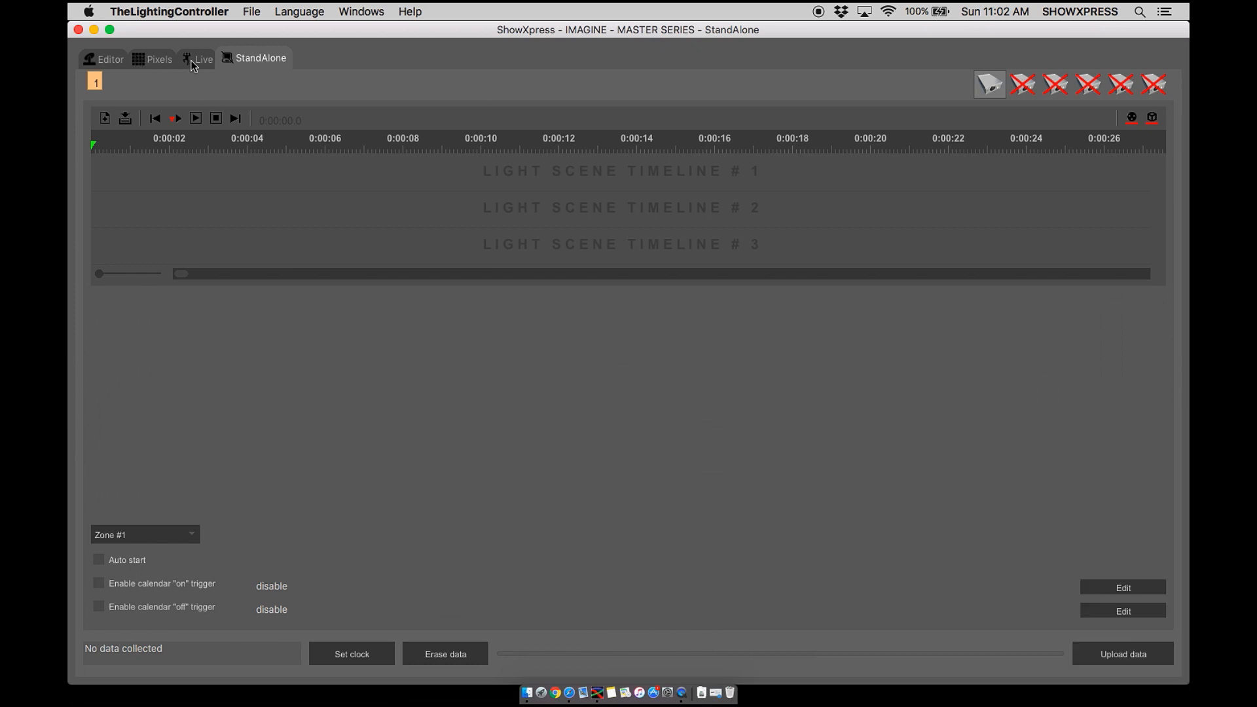
left_click(203, 59)
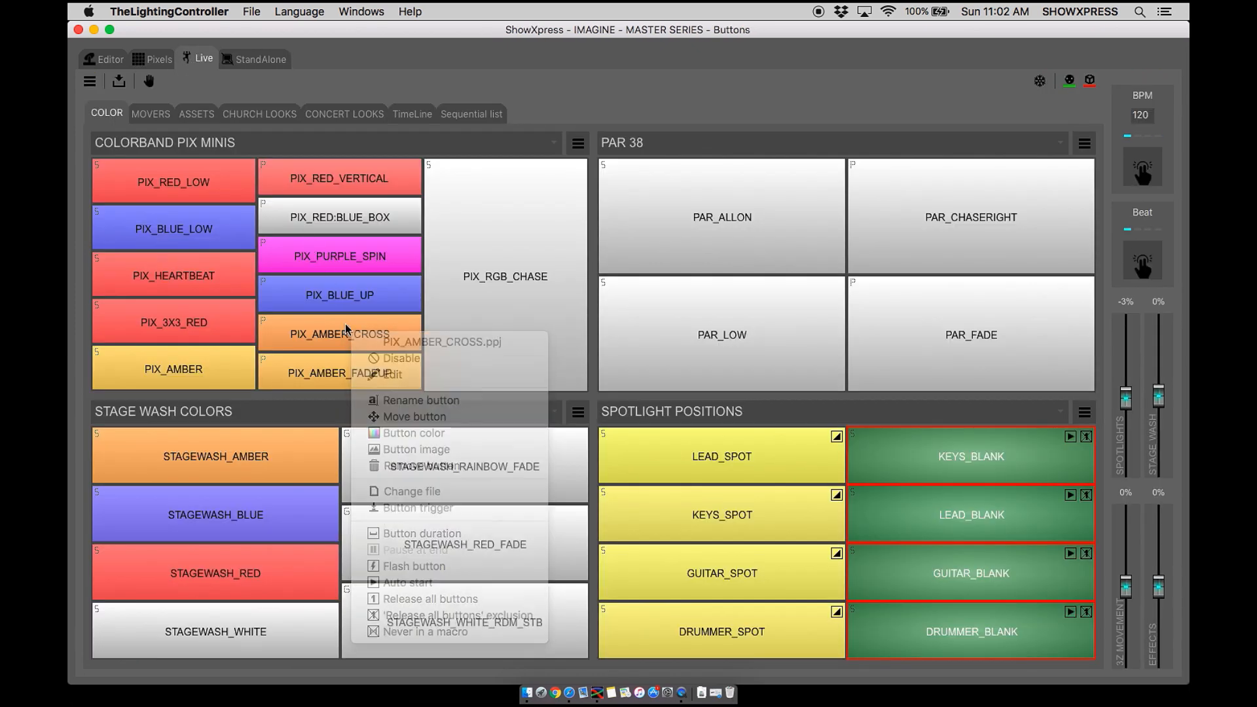
left_click(259, 57)
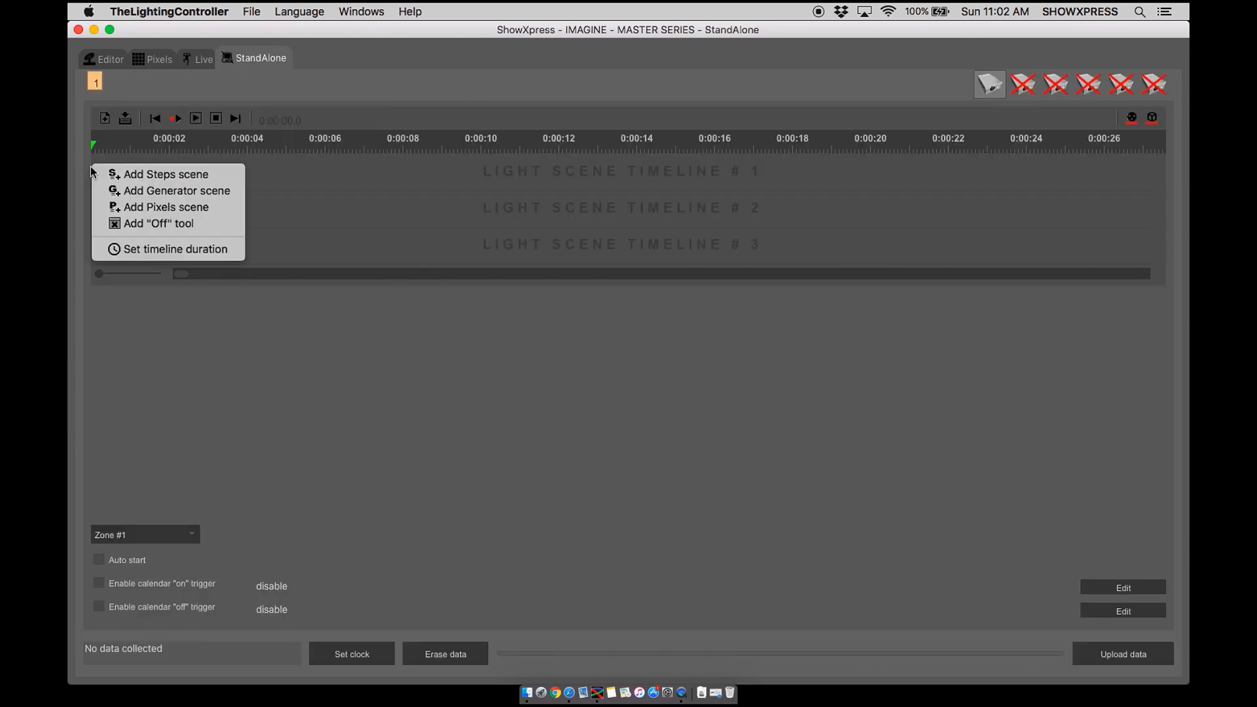
left_click(474, 177)
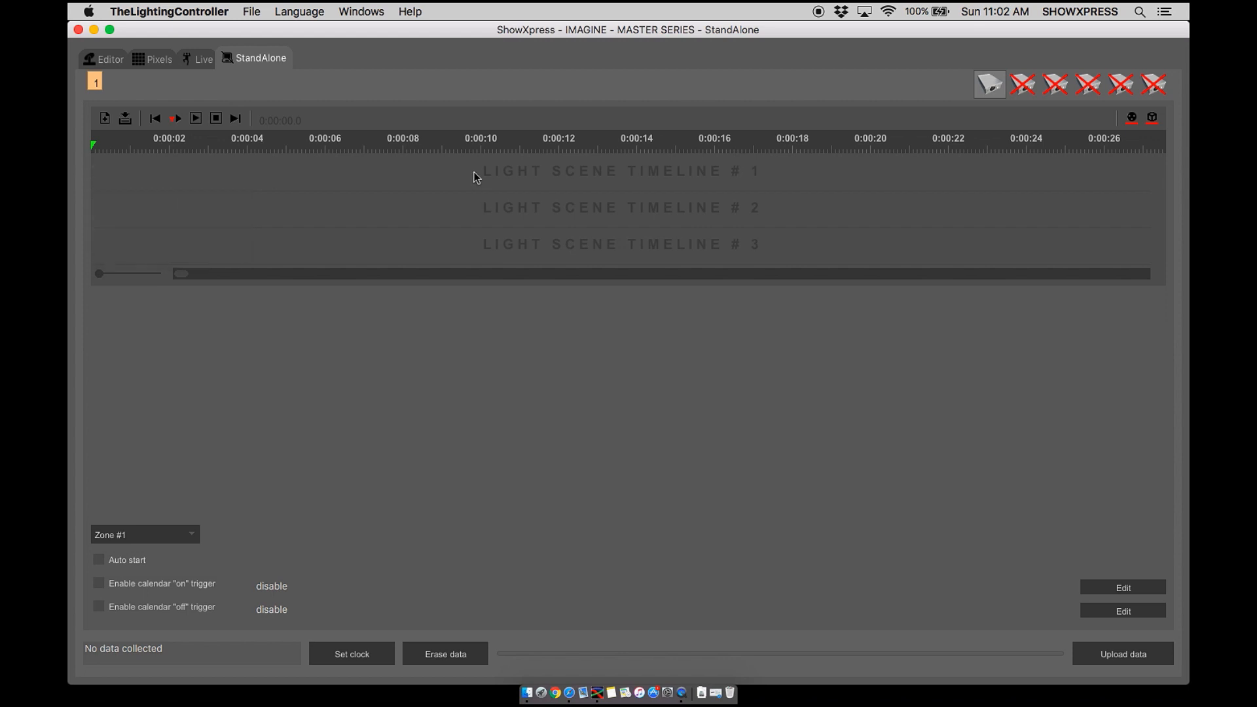
left_click(125, 119)
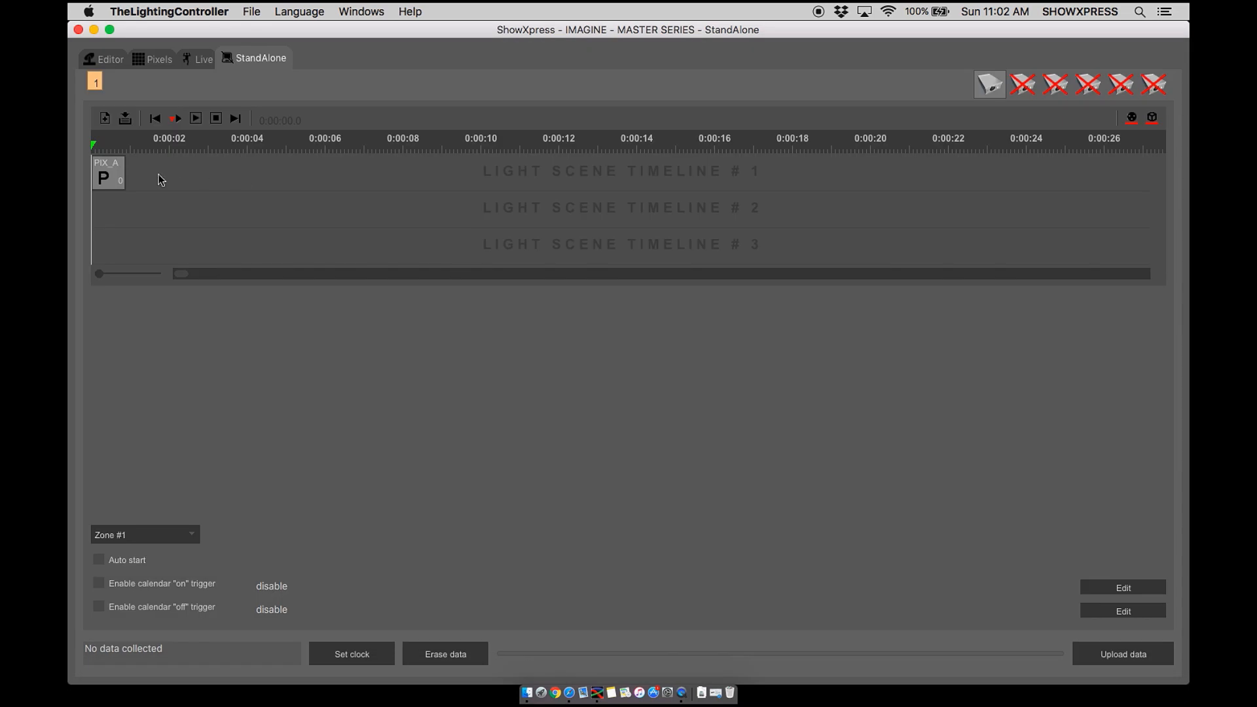
Play and stop the timeline, then start saving it as a steps scene file.
left_click(174, 118)
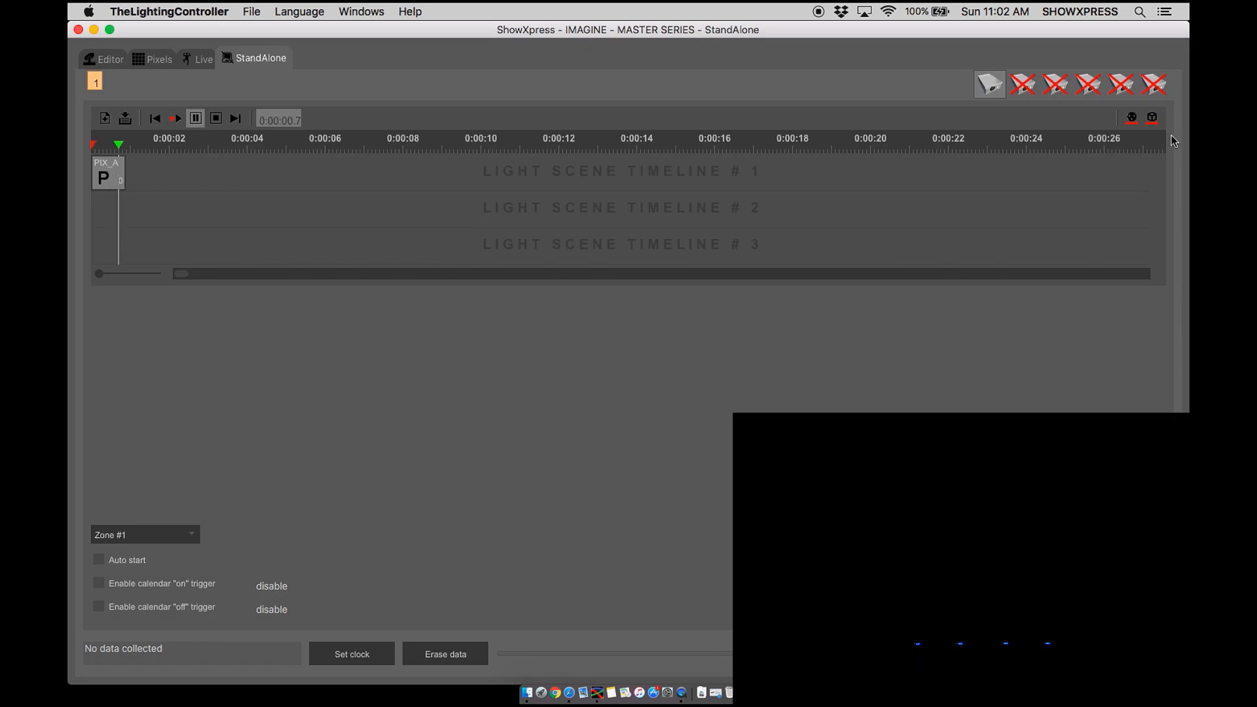
left_click(174, 117)
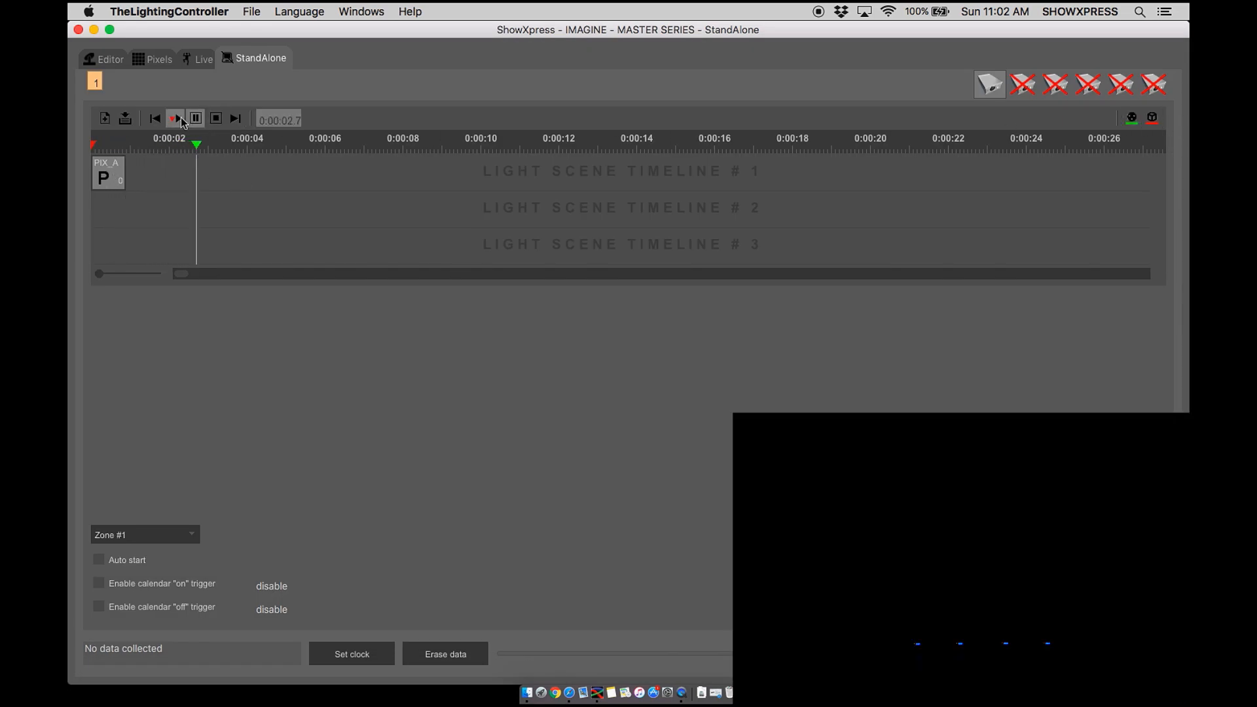
left_click(214, 118)
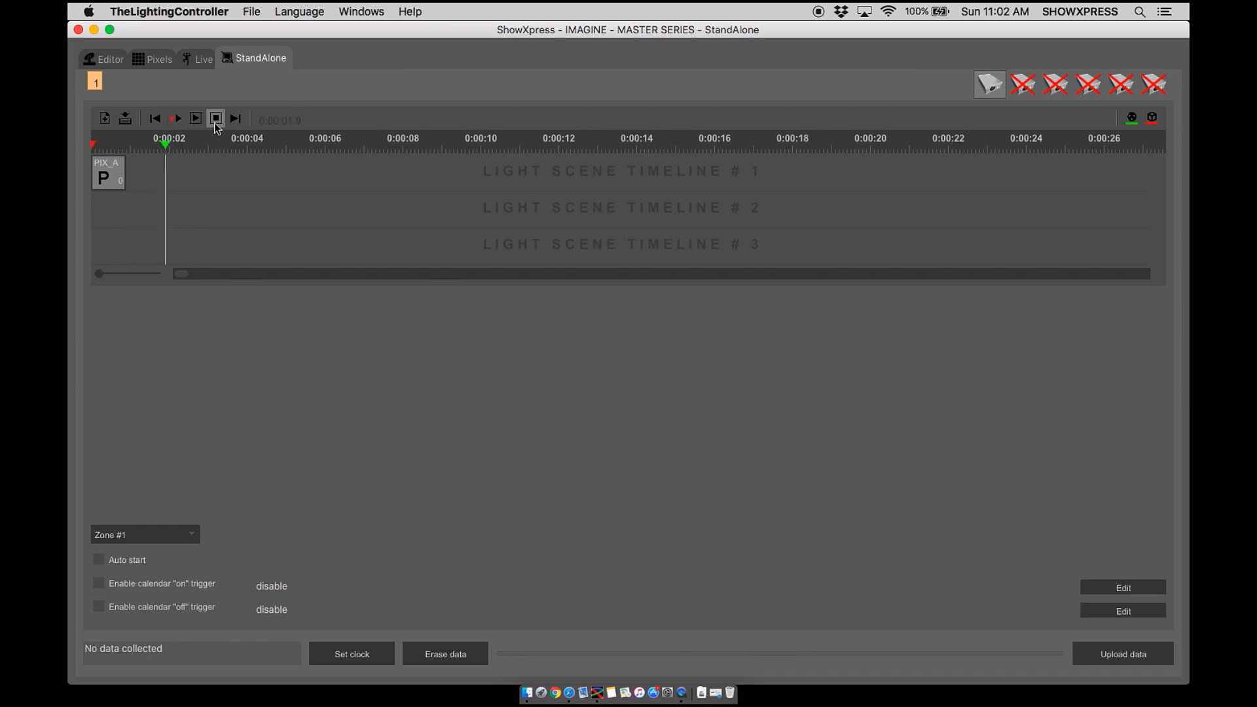
mouse_move(125, 118)
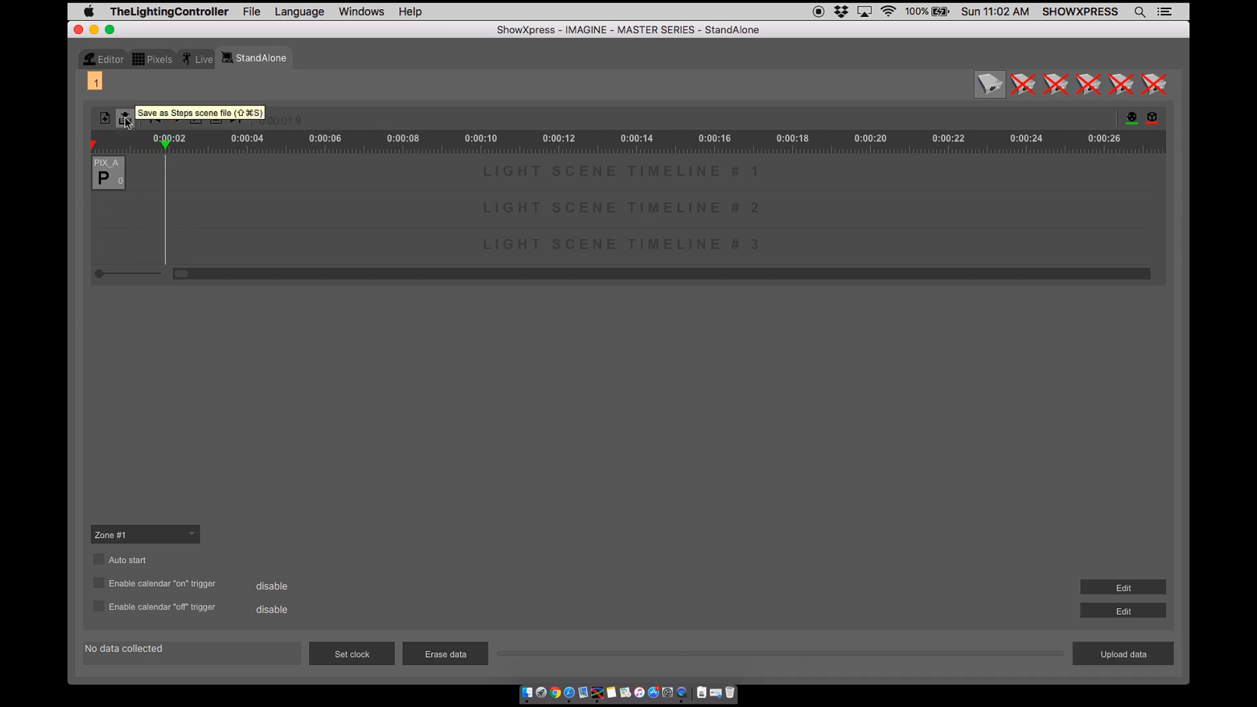
left_click(124, 117)
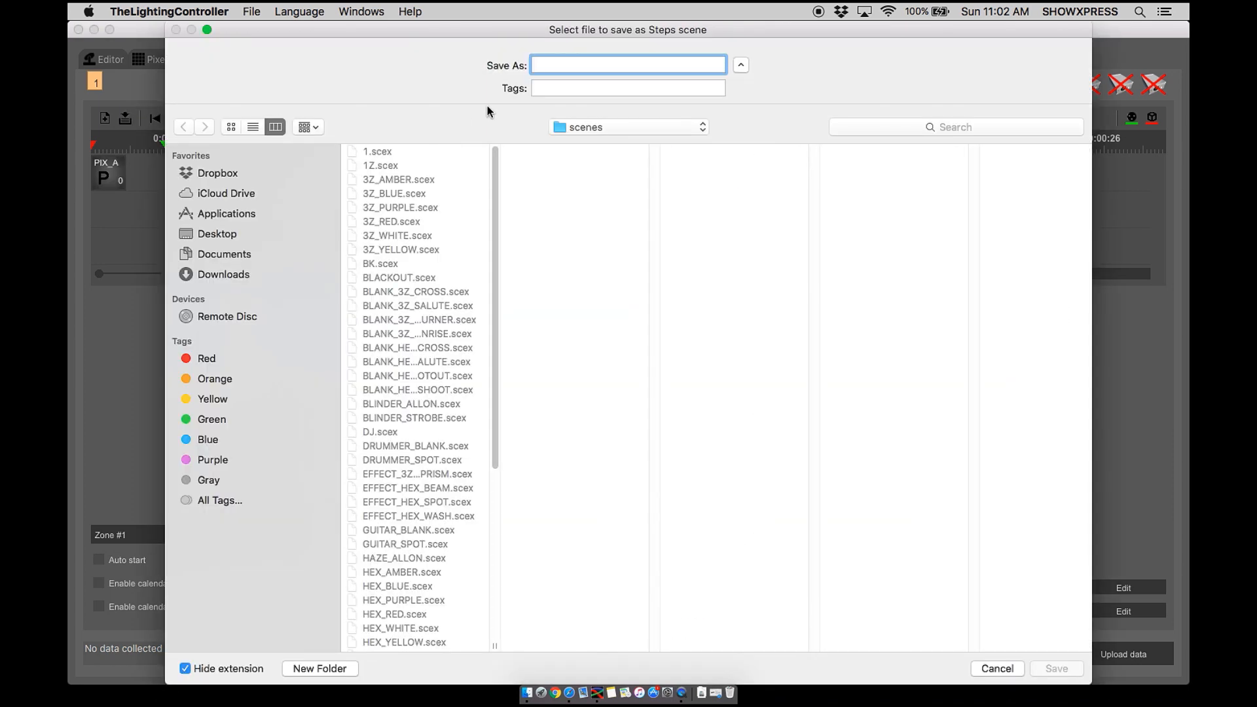
Save the steps scene as PIXEL_AMBER_CROSS_CONVERT in the scenes folder.
type("PIXEL_AMBER_CRO")
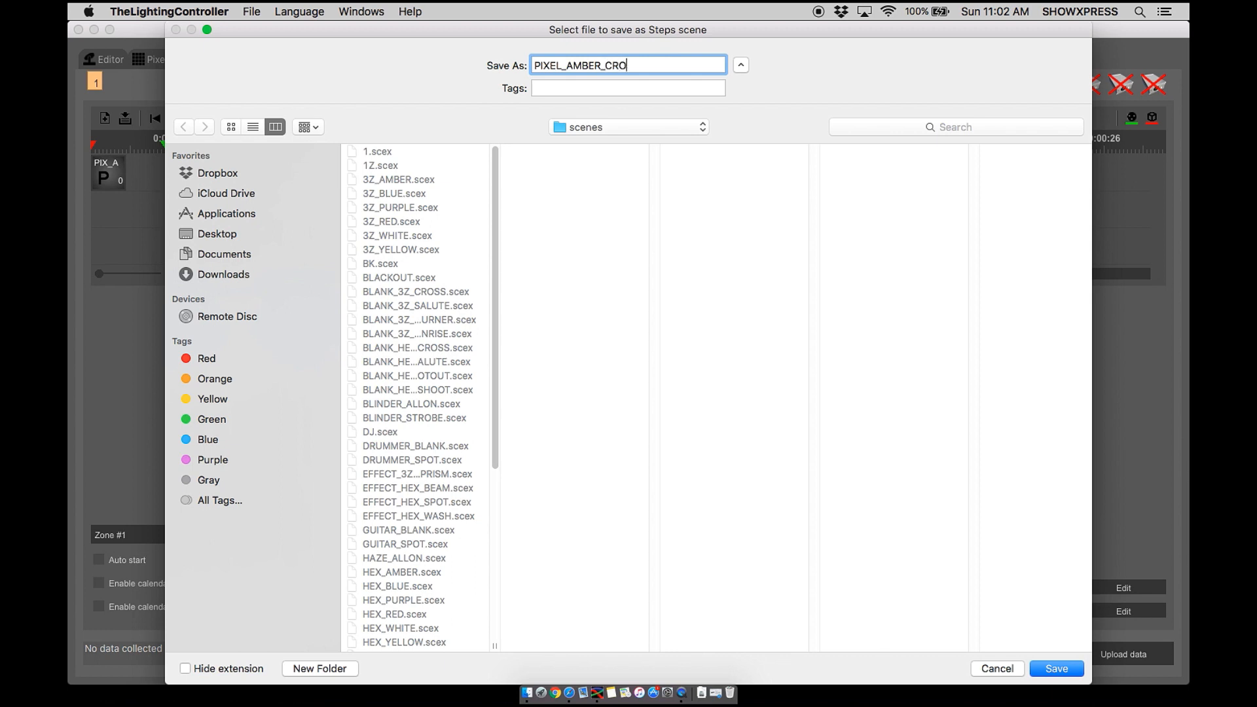
type("SS")
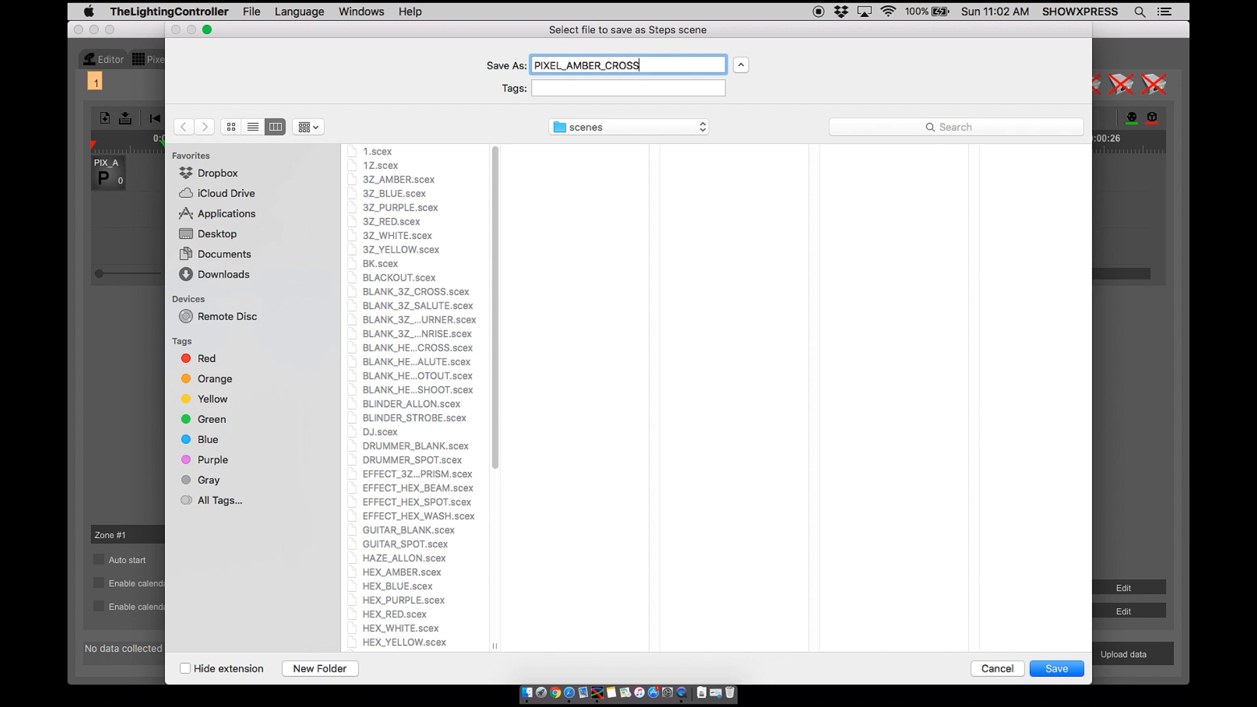
type("_CONVERT")
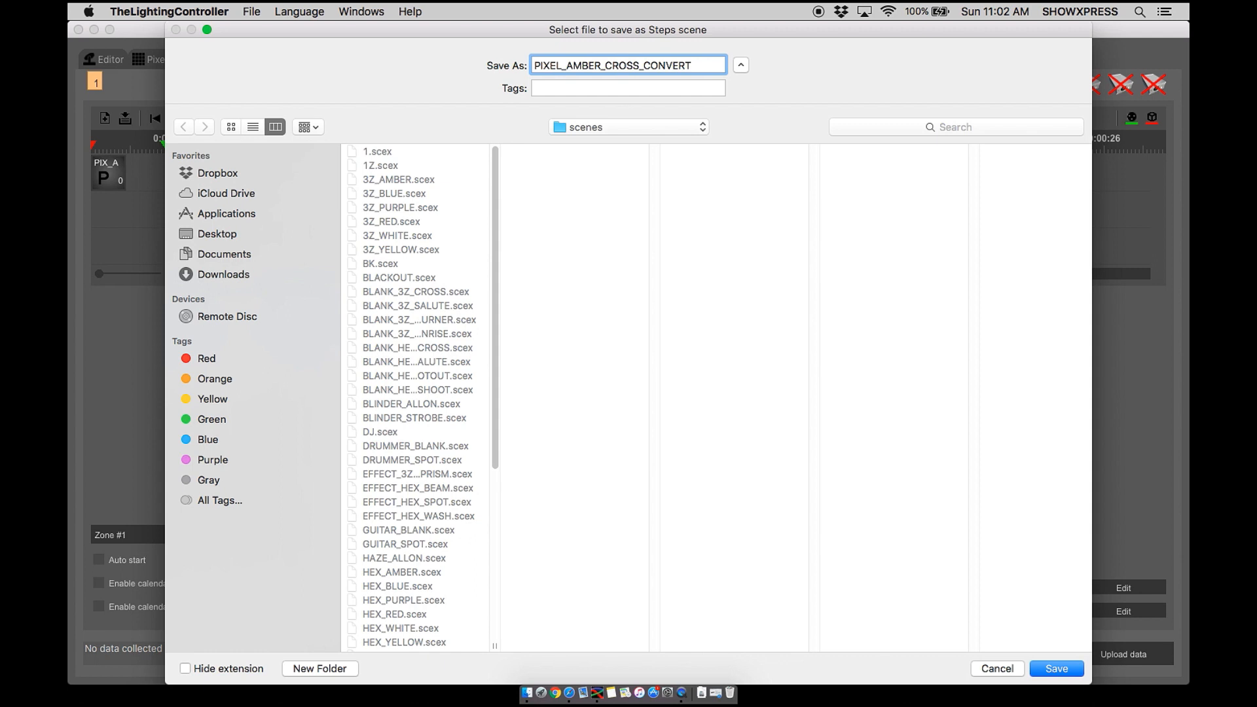
left_click(1057, 669)
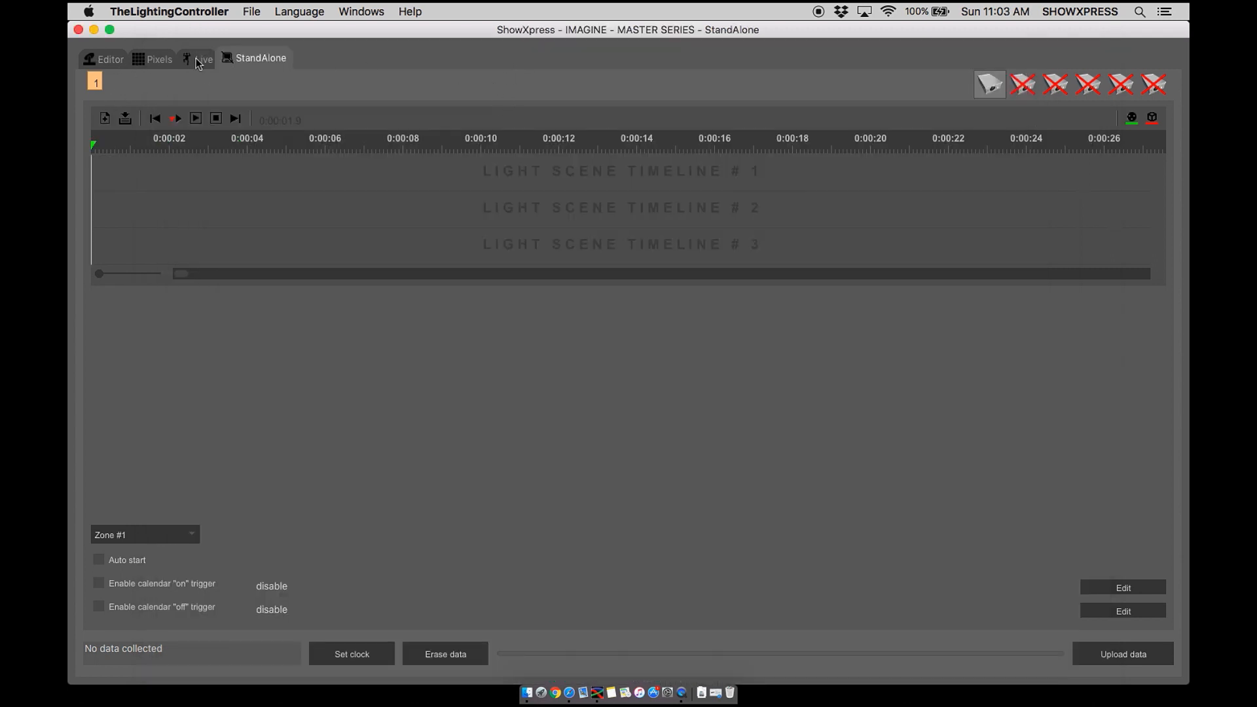
Add the PIXEL_AMBER_CROSS_CONVERT live button and test-play it.
left_click(203, 57)
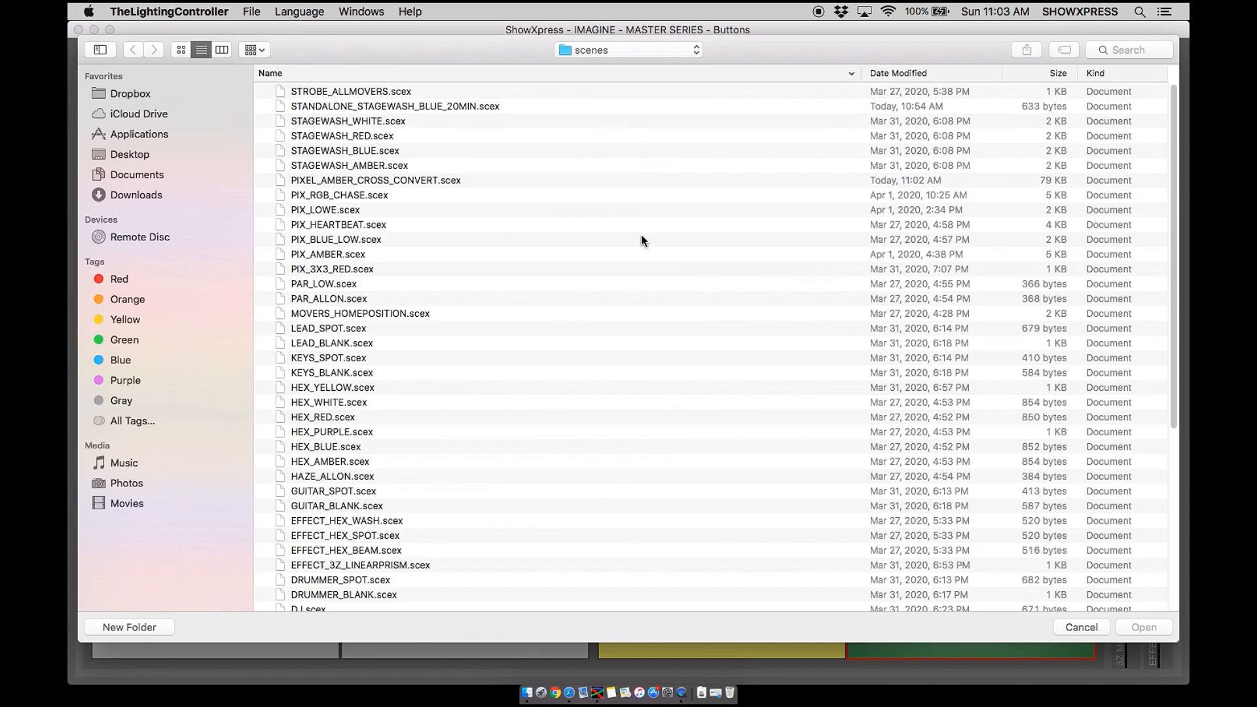
mouse_move(395, 218)
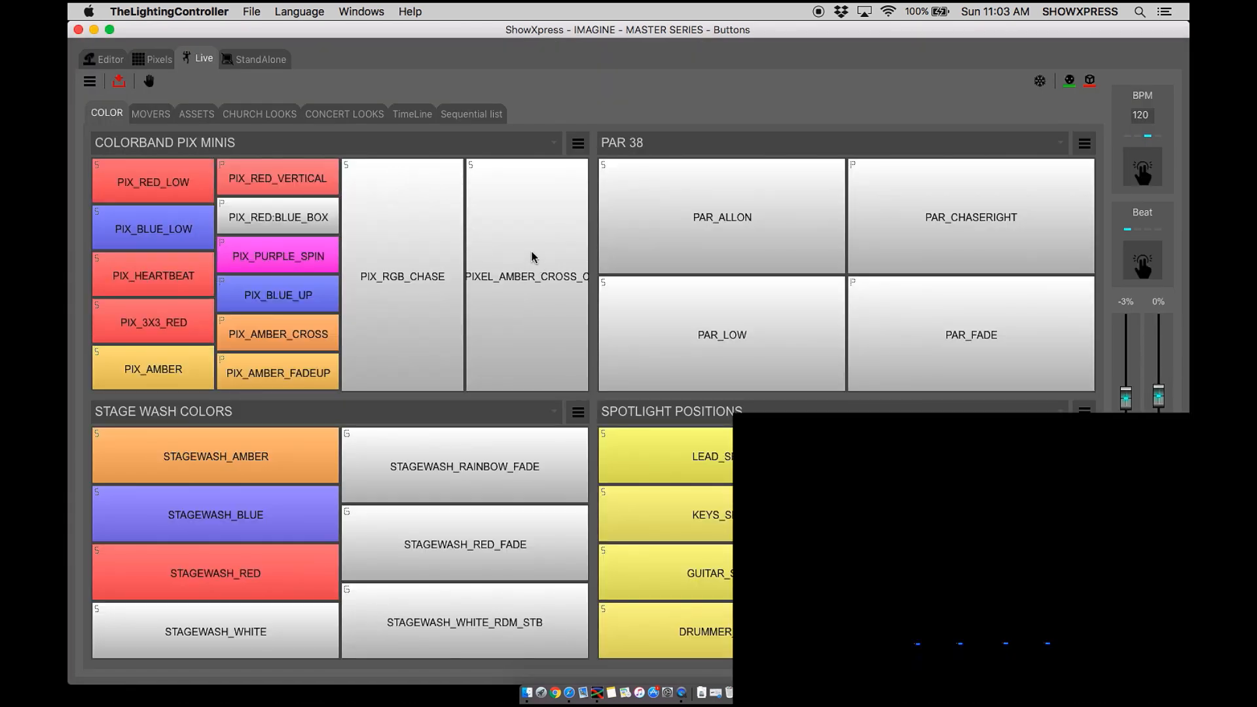
left_click(526, 276)
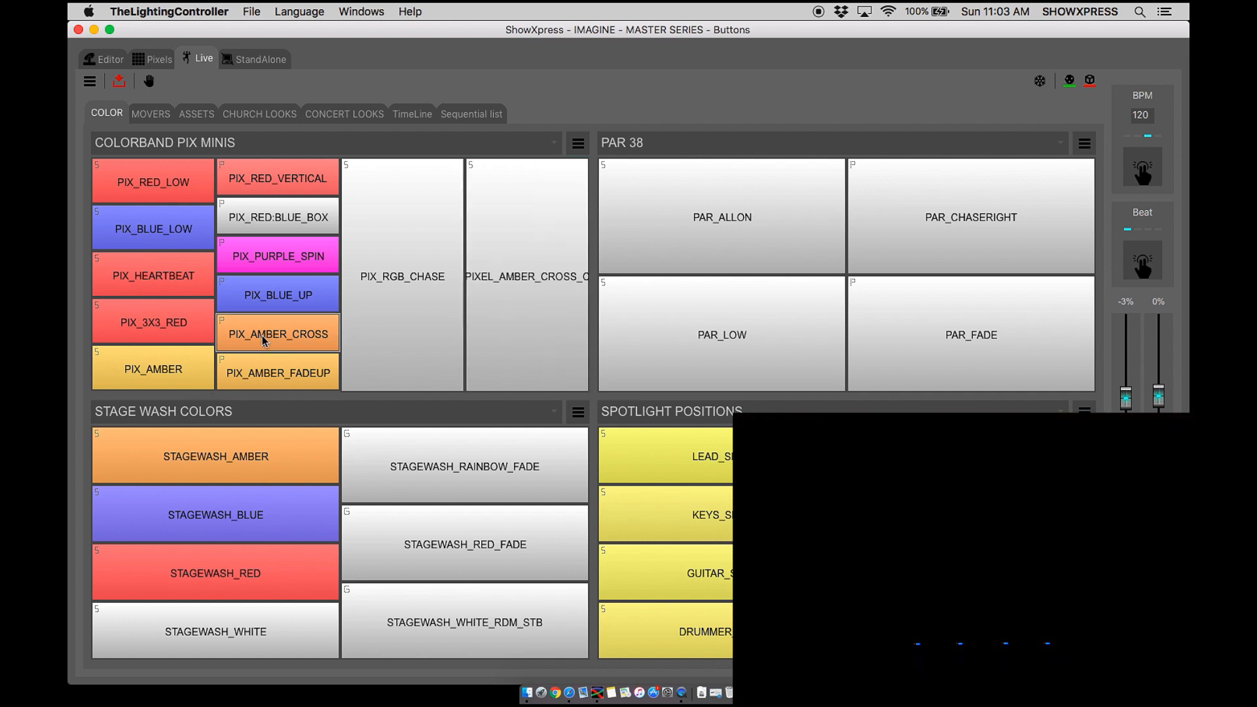
left_click(527, 276)
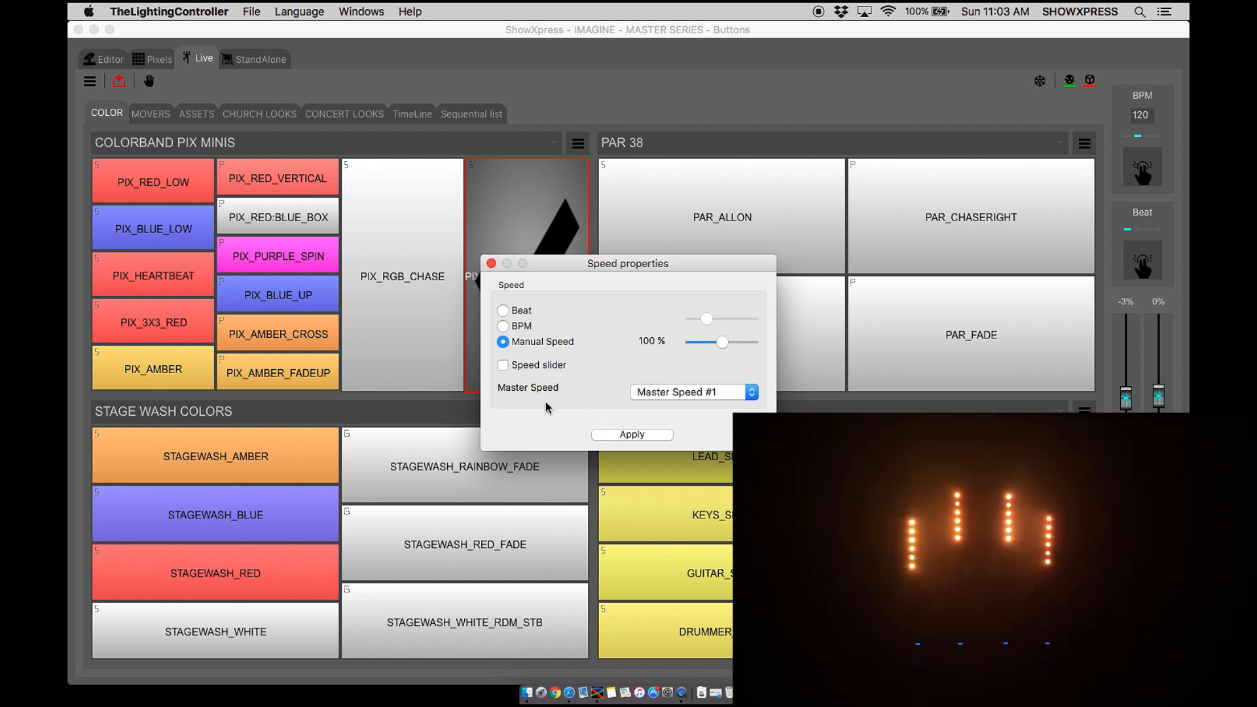
mouse_move(573, 396)
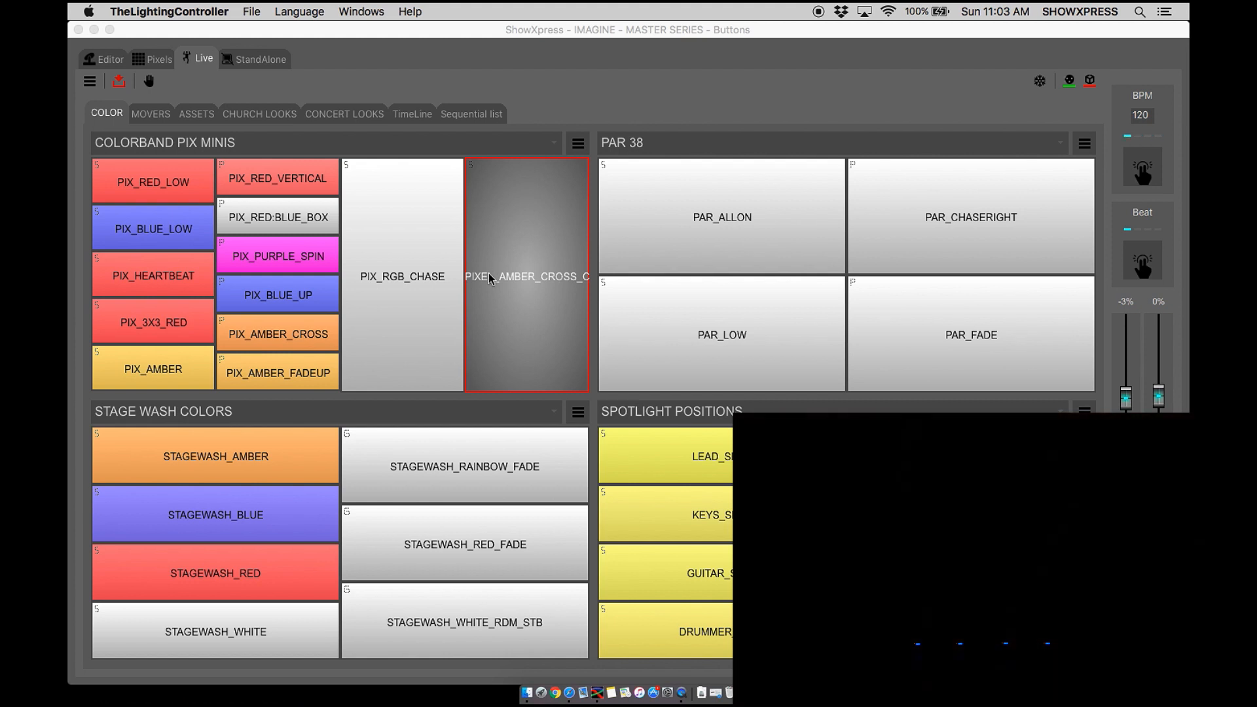
Review the new button's Speed properties and close the options.
right_click(526, 276)
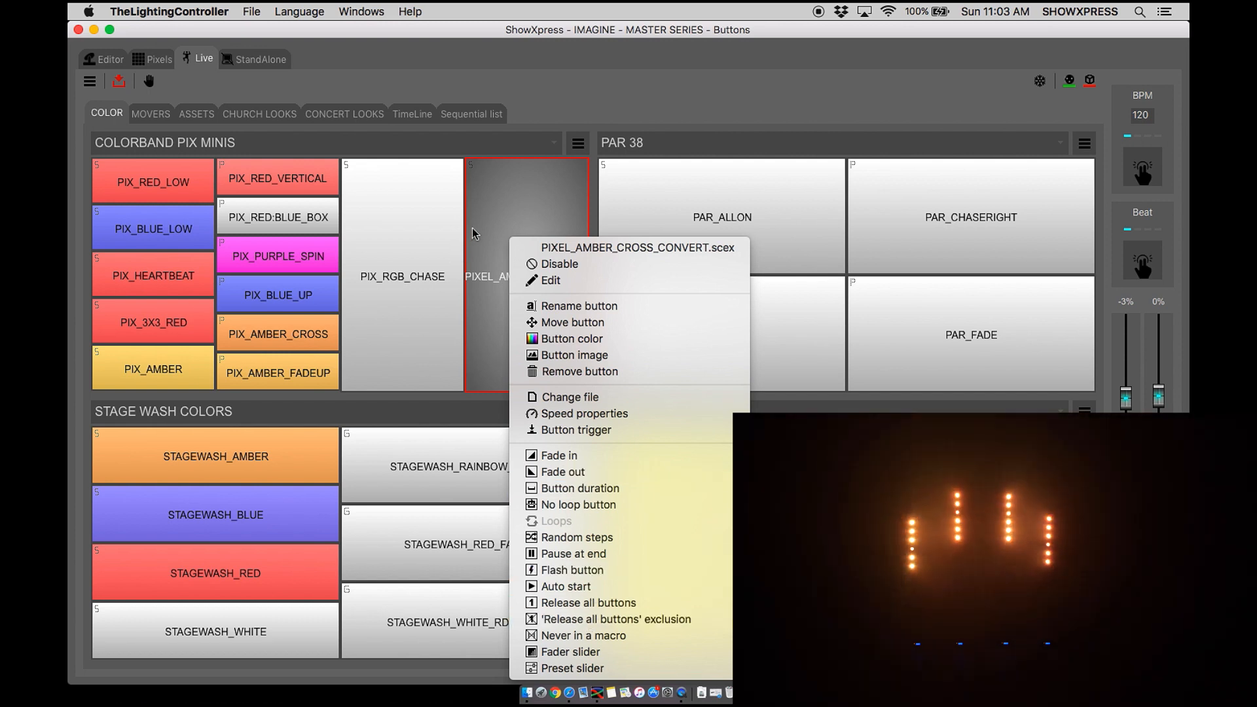
left_click(249, 66)
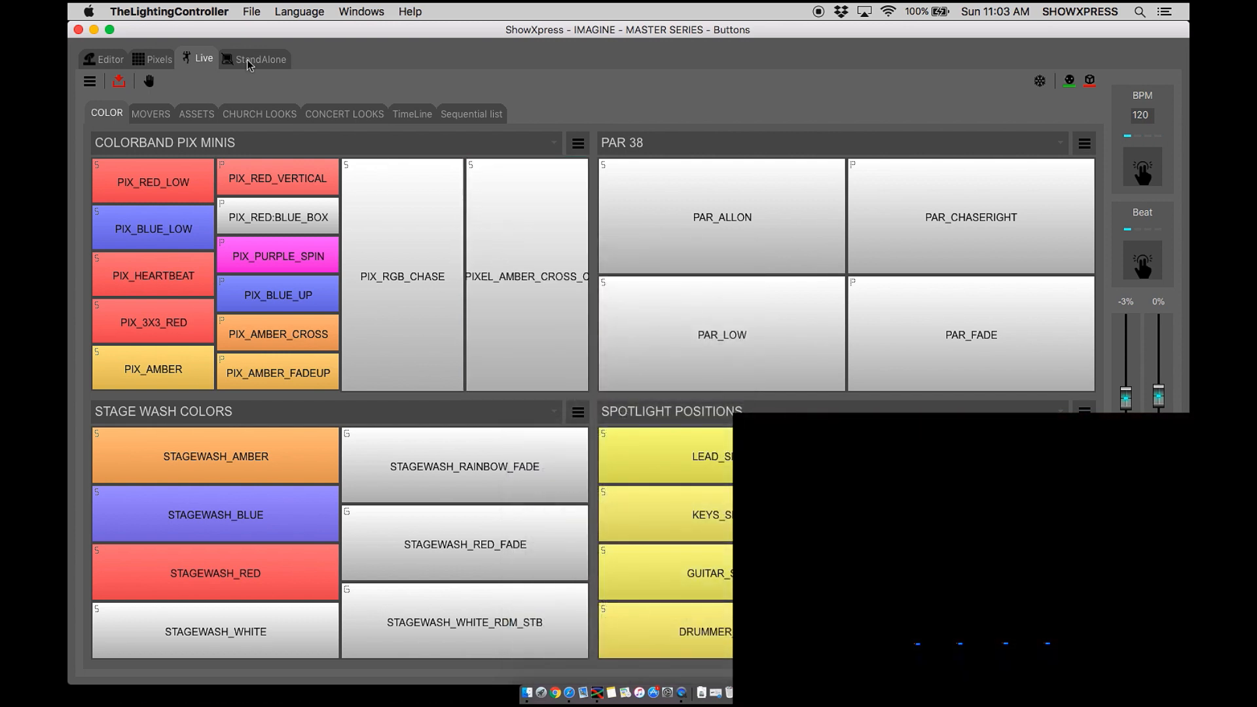
Add generator scenes BLANK_HEX_LEFT-RIGHT and BLANK_3Z_TRI onto the first two timelines.
left_click(258, 58)
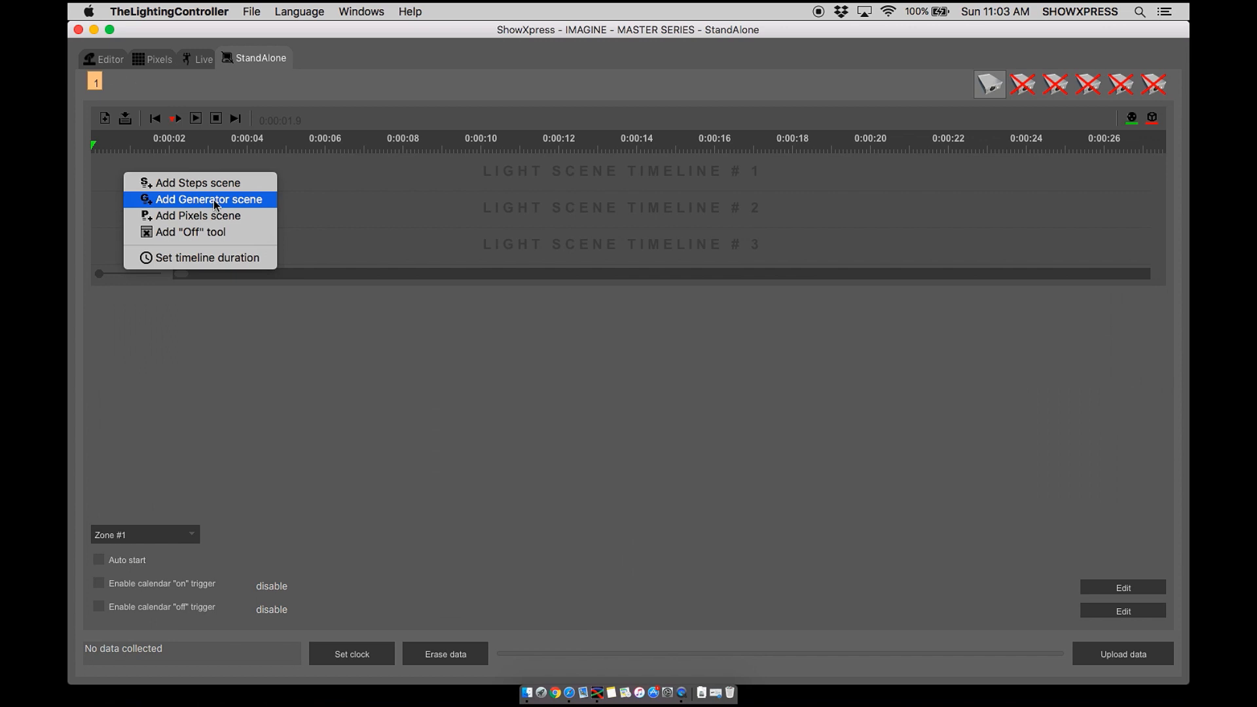
mouse_move(401, 93)
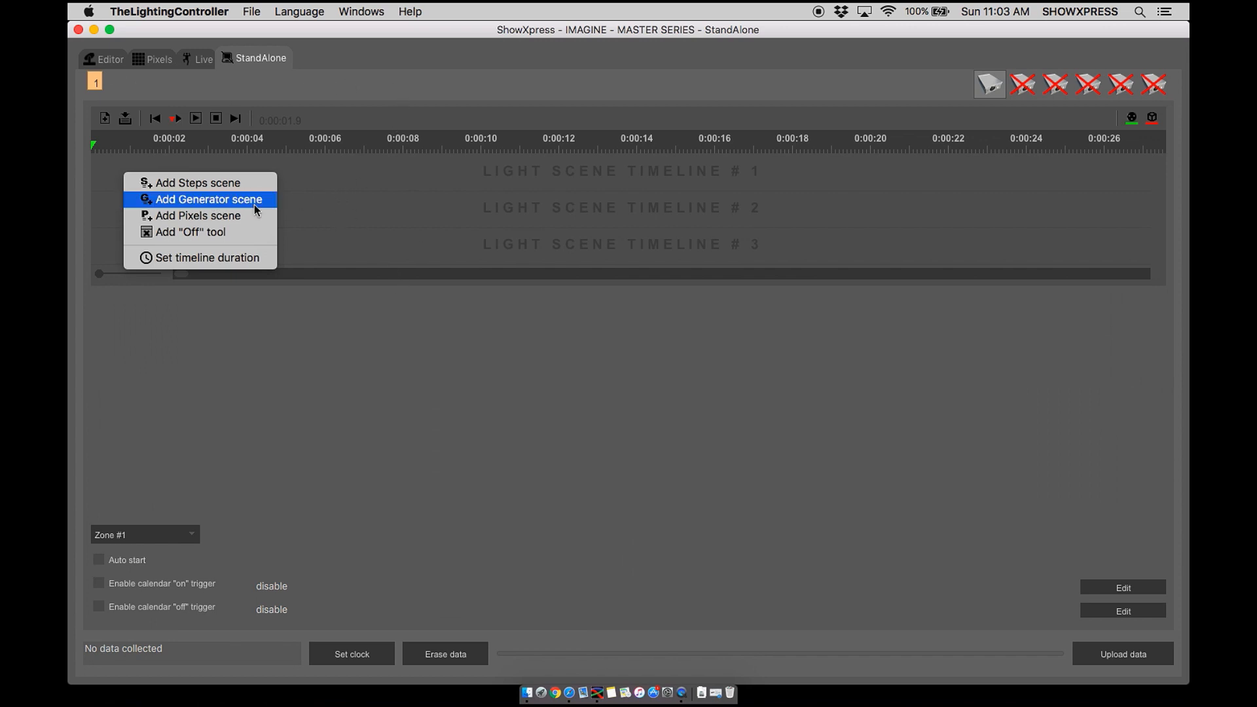
left_click(208, 199)
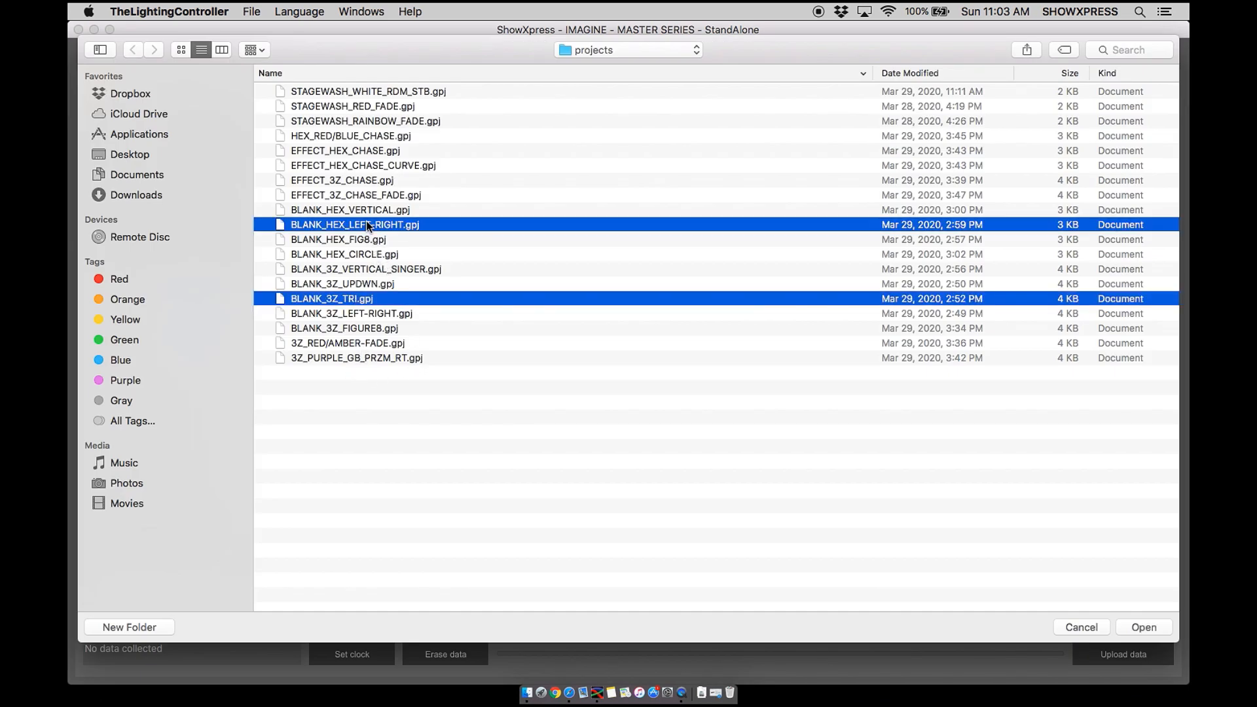
left_click(1141, 627)
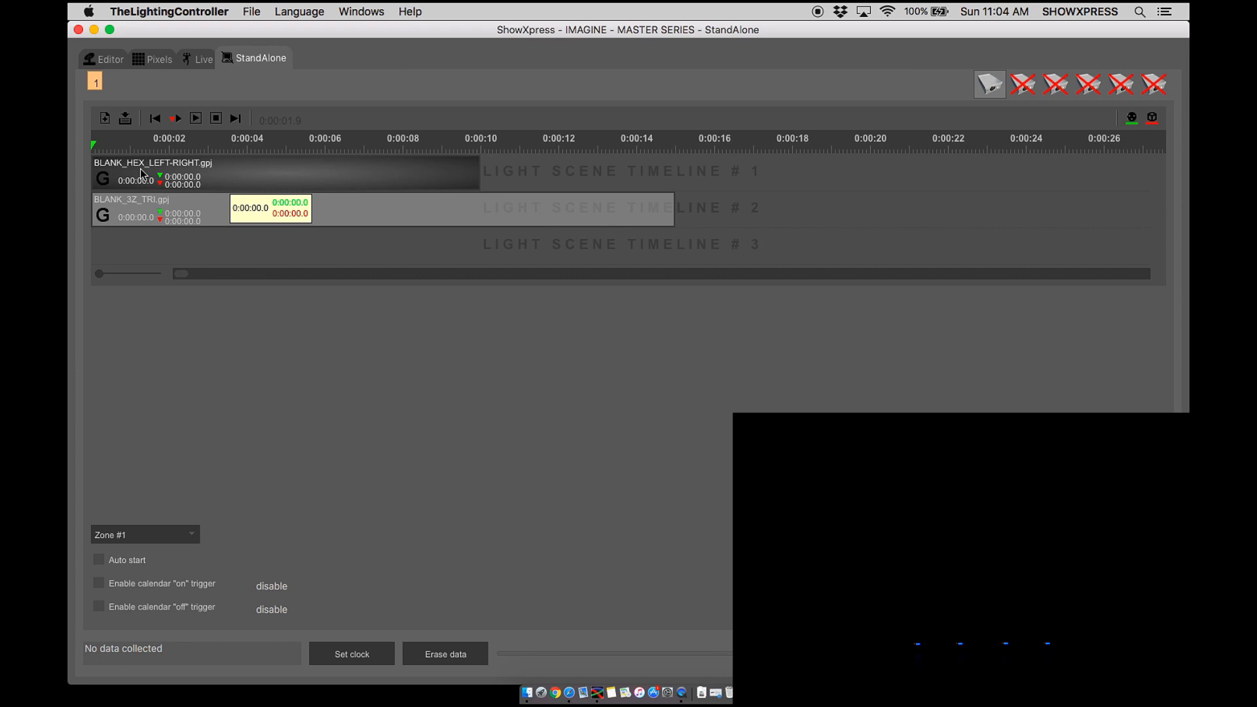
mouse_move(149, 209)
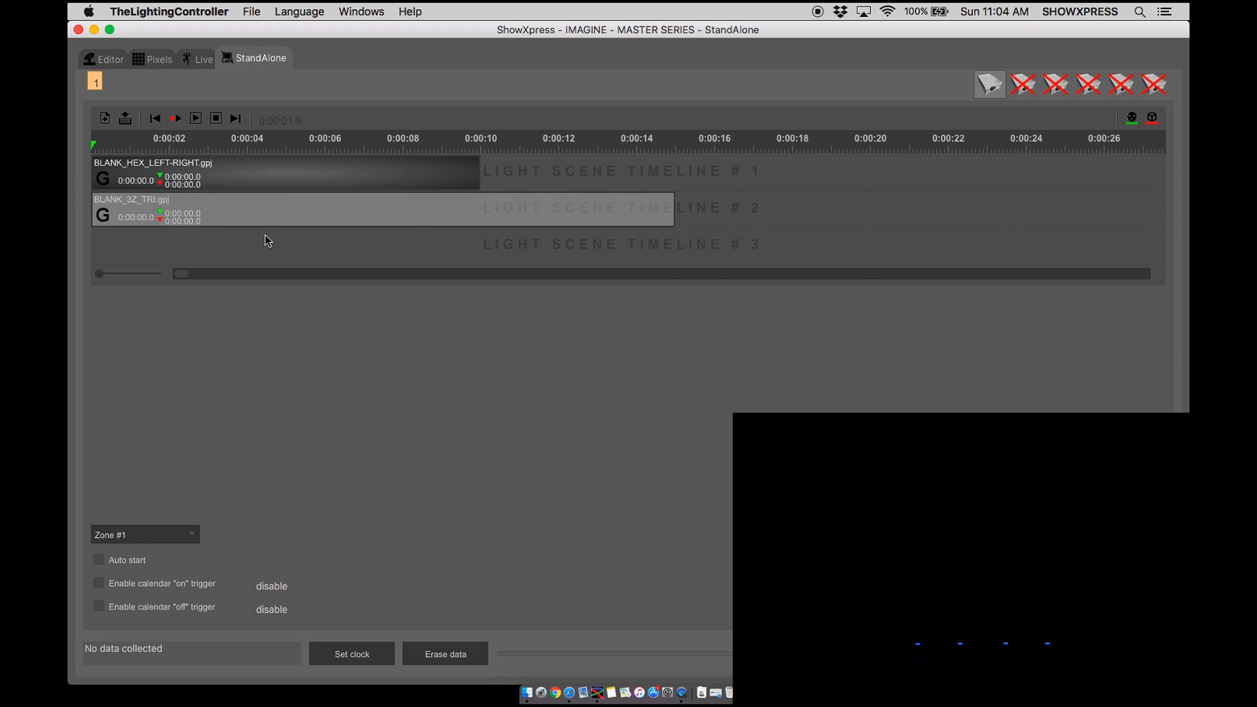
mouse_move(216, 259)
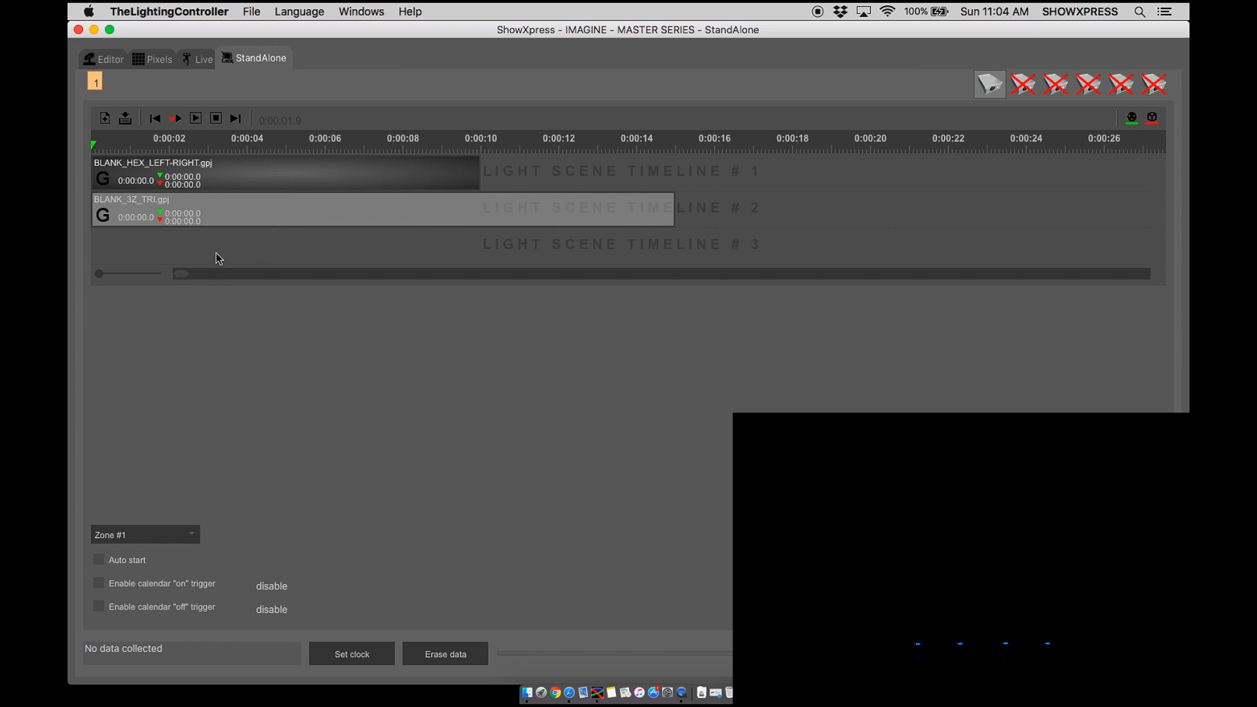
mouse_move(216, 242)
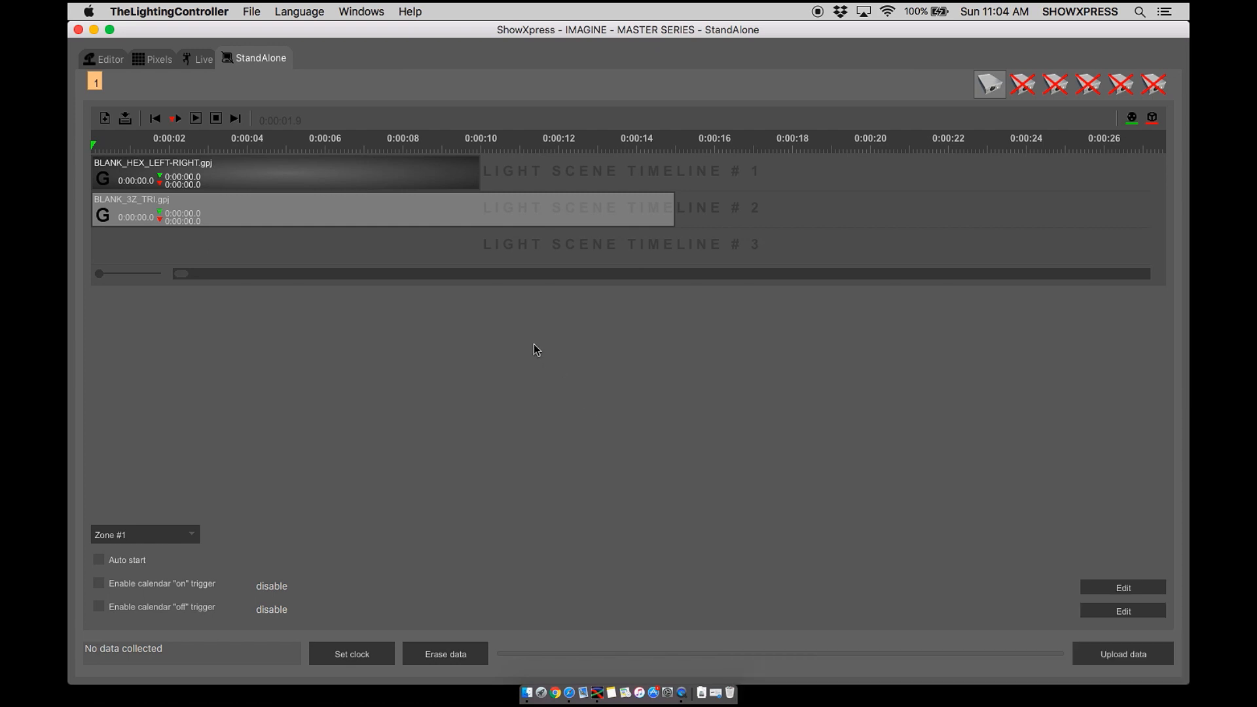
mouse_move(499, 327)
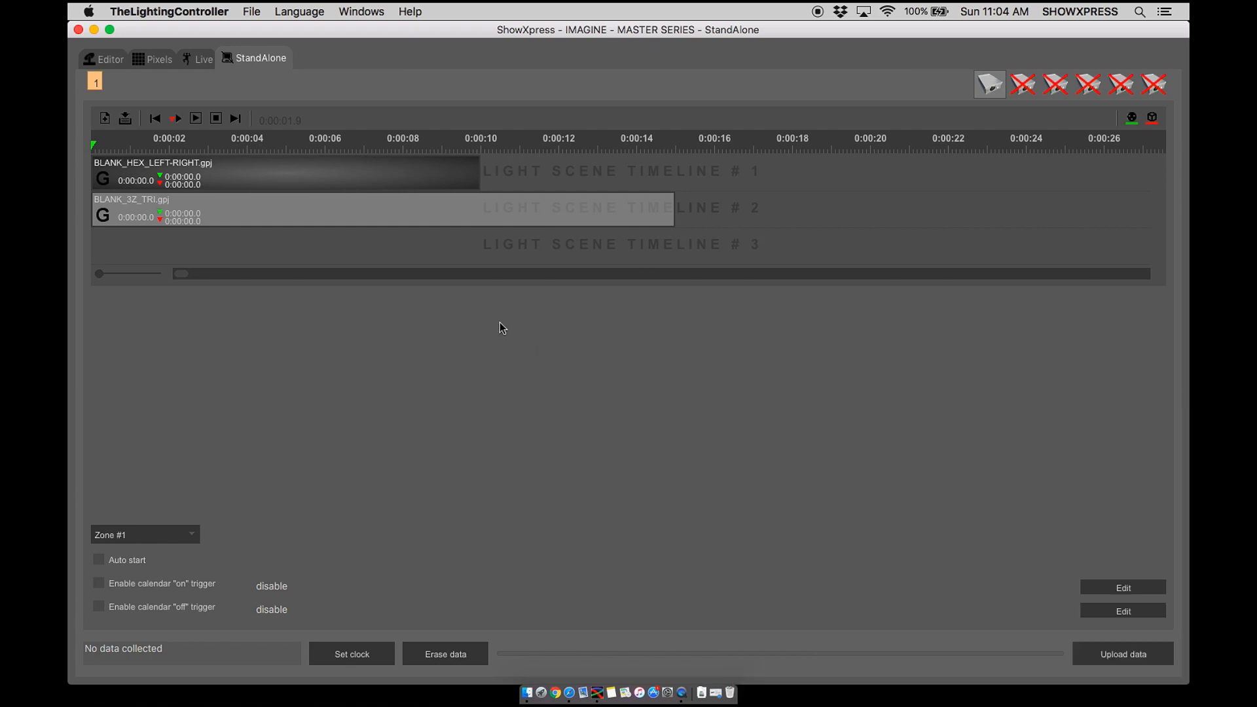
mouse_move(156, 66)
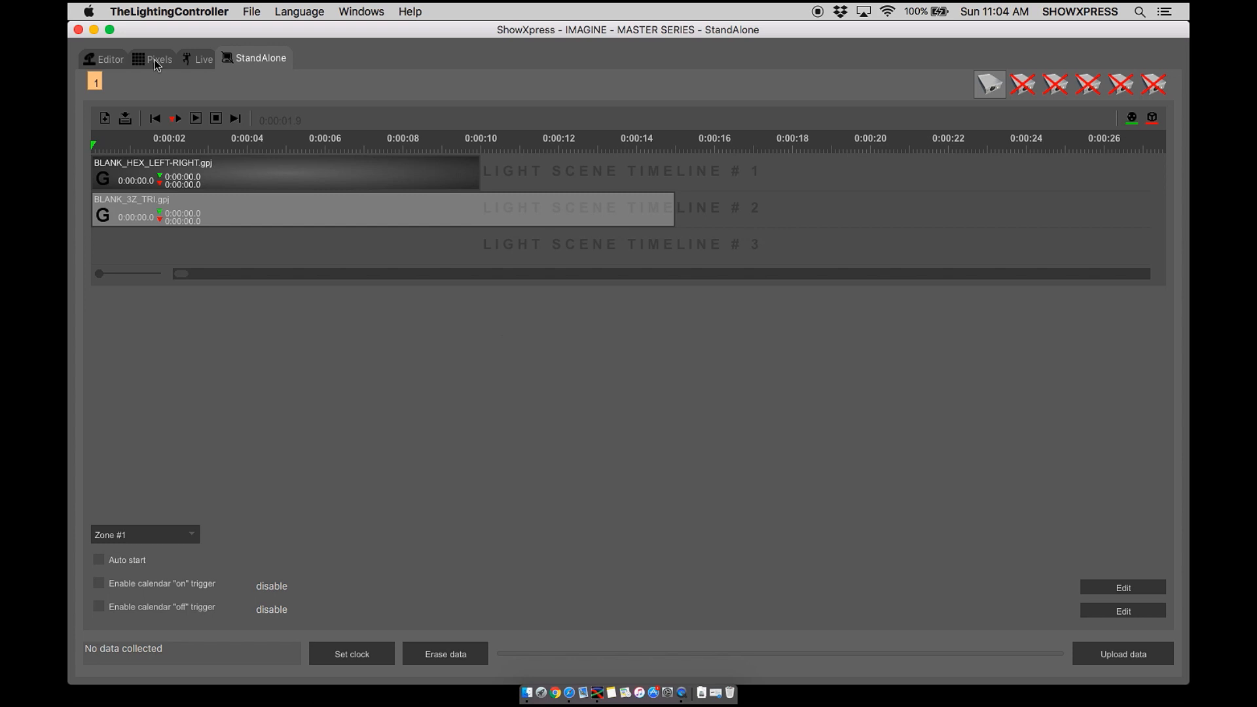
left_click(203, 59)
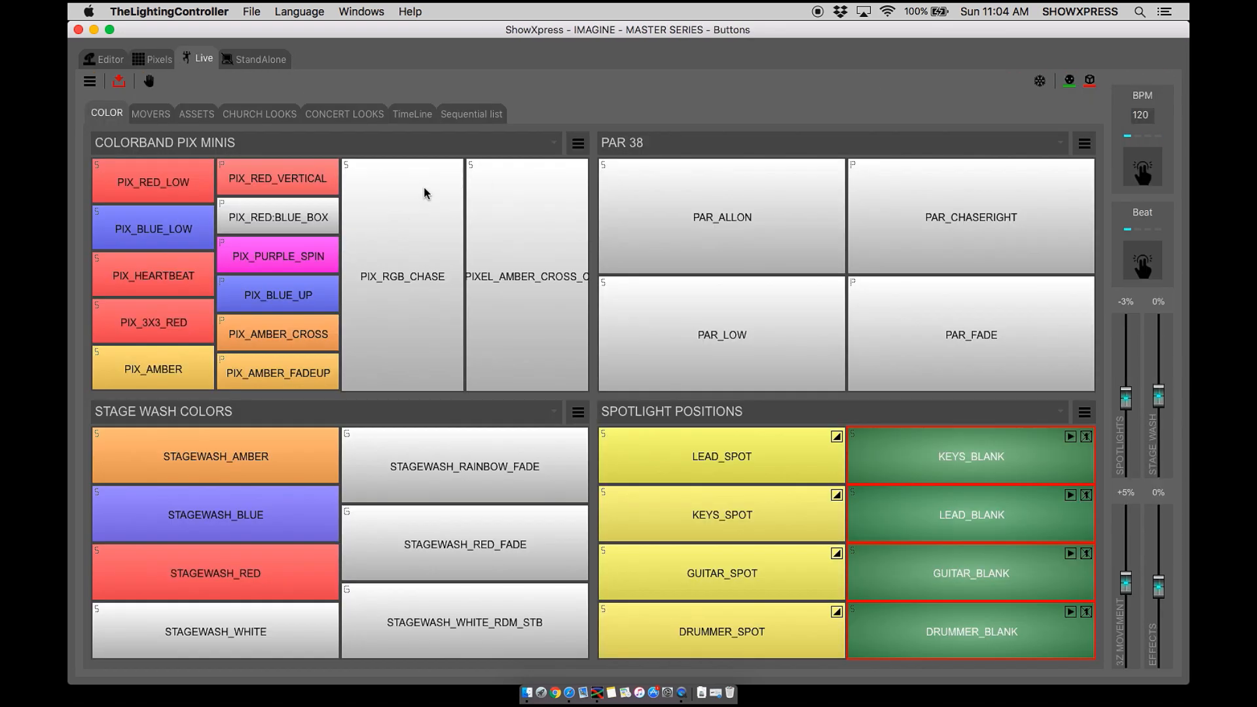
left_click(257, 57)
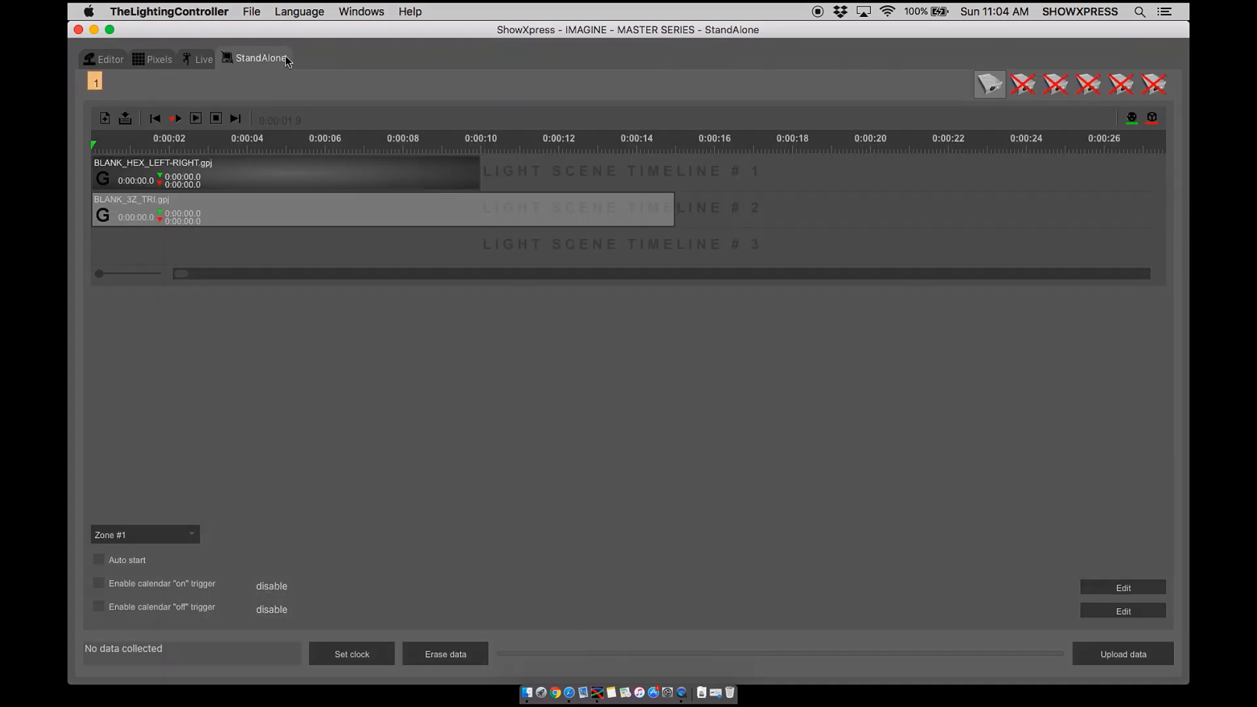